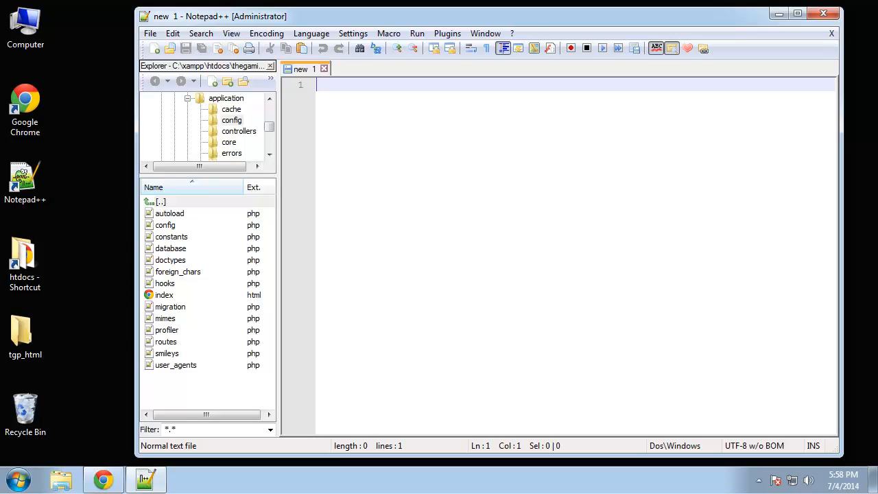
- Switch to Chrome and scroll through the finished localhost/thegamingplace_done storefront page
click(103, 478)
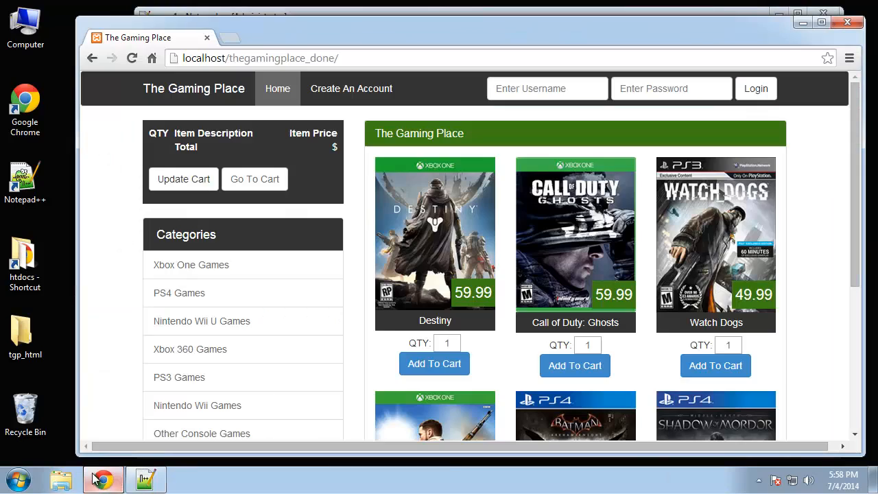
mouse_move(196, 210)
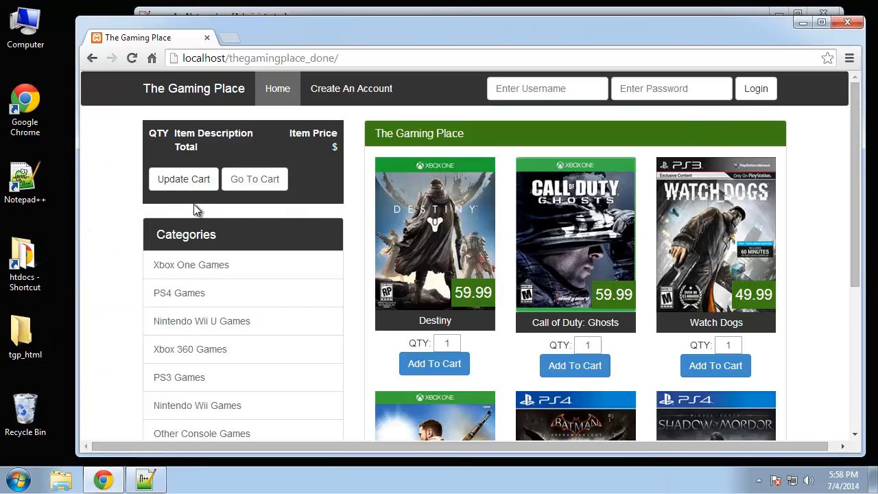
mouse_move(144, 102)
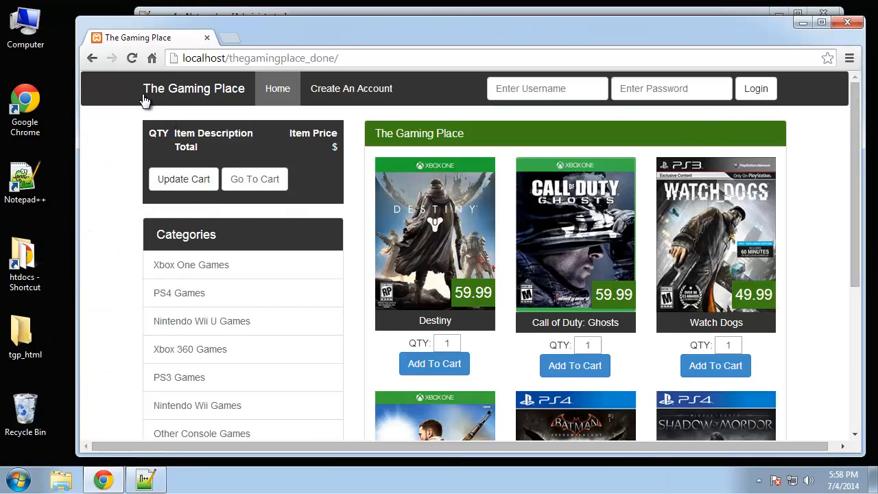
scroll(down, 3)
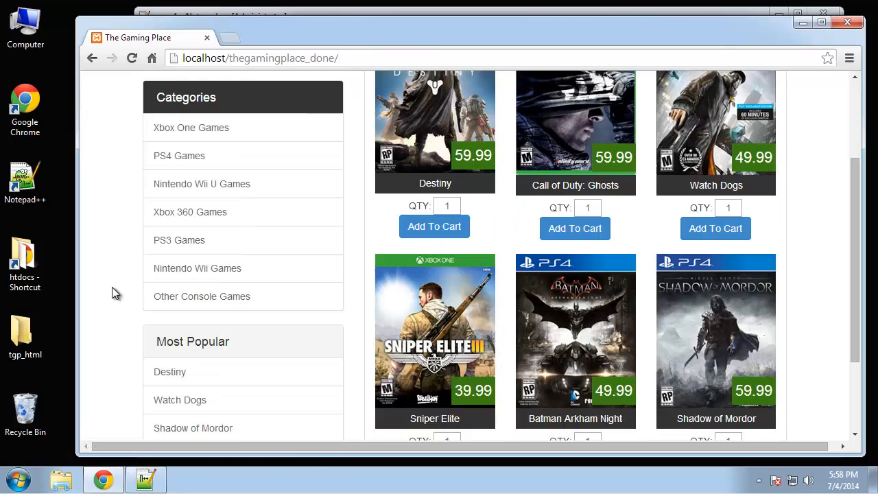
mouse_move(304, 304)
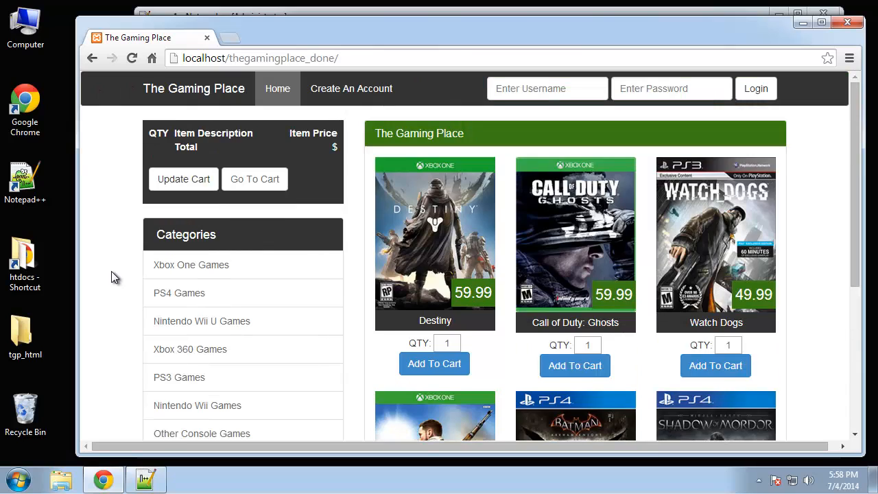
mouse_move(127, 279)
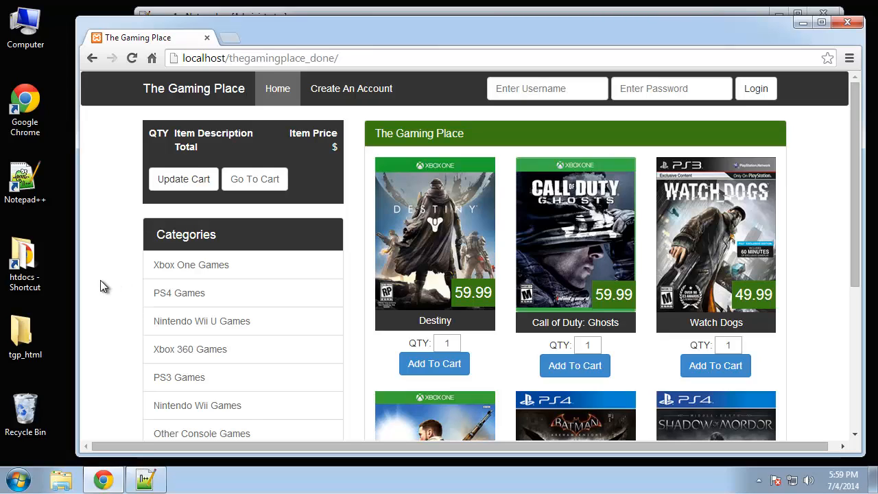
mouse_move(75, 277)
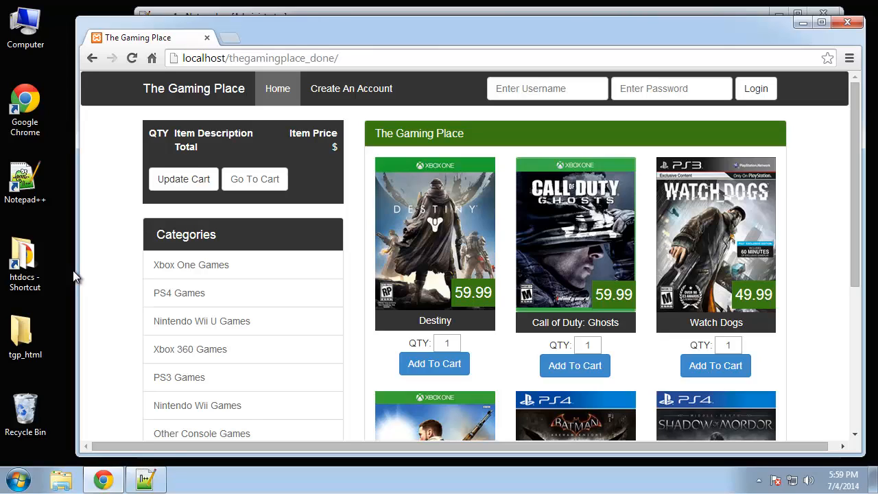
mouse_move(235, 42)
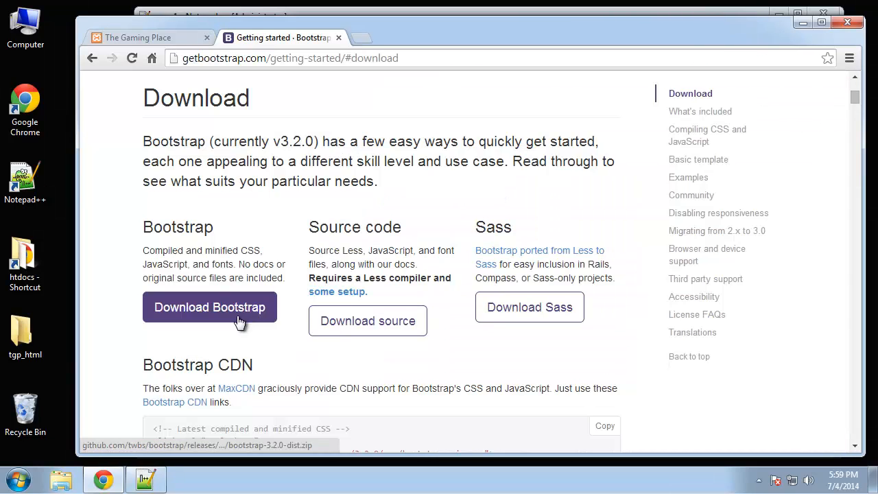
- Download the compiled Bootstrap 3.2.0 package from getbootstrap.com's Getting started page
click(209, 307)
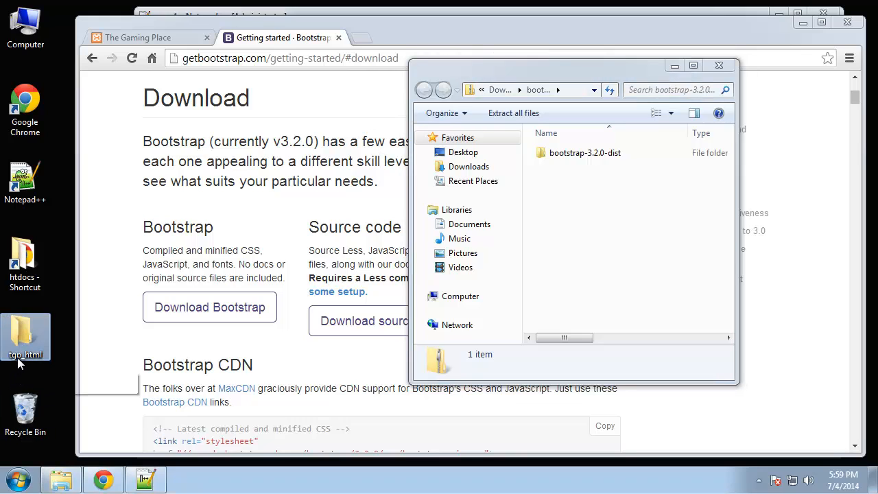
mouse_move(27, 336)
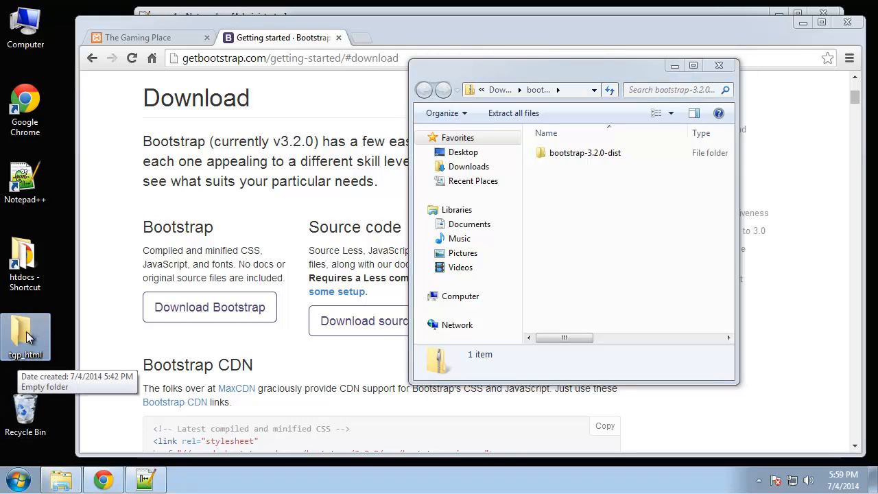
- Copy the css, fonts and js folders from bootstrap-3.2.0-dist into the tgp_html folder
double_click(25, 334)
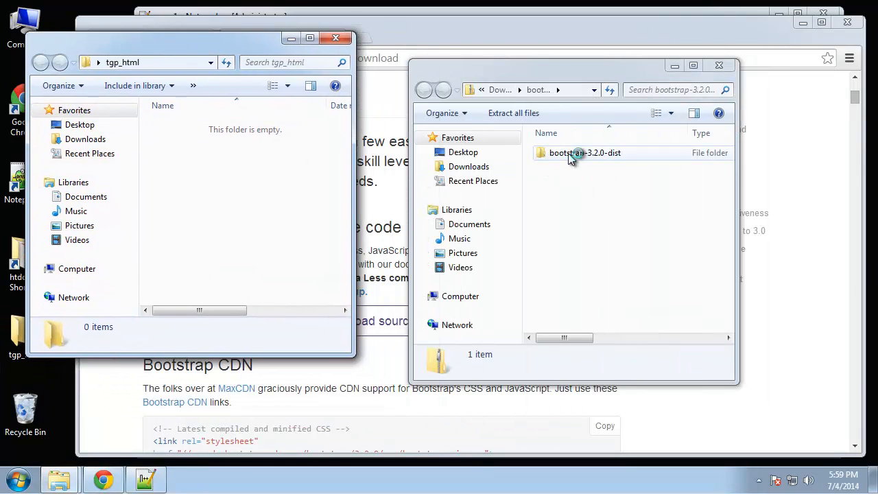
double_click(585, 153)
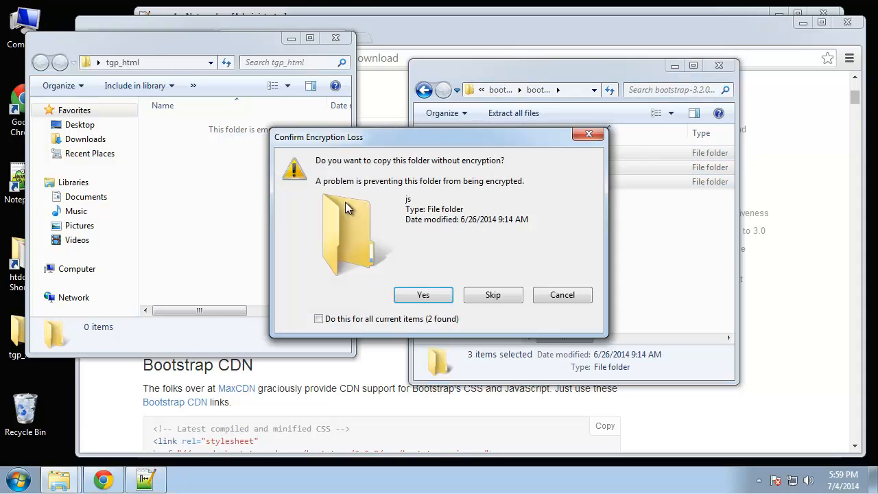
click(318, 318)
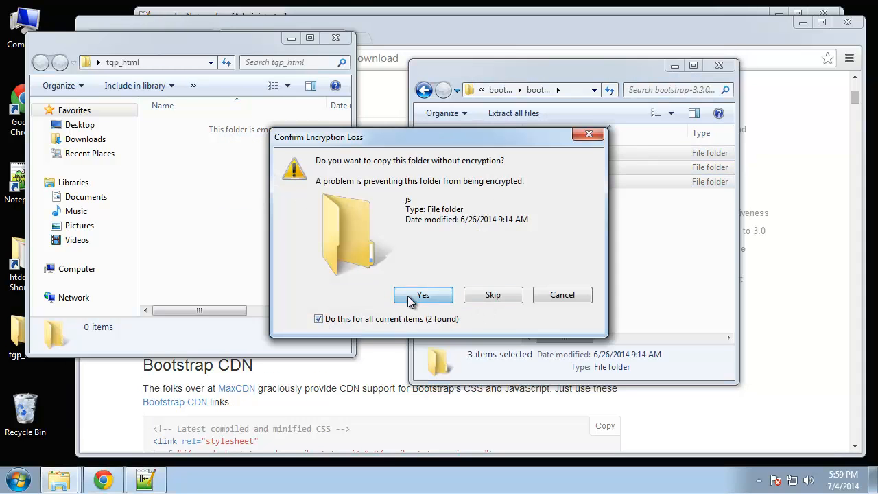
click(422, 293)
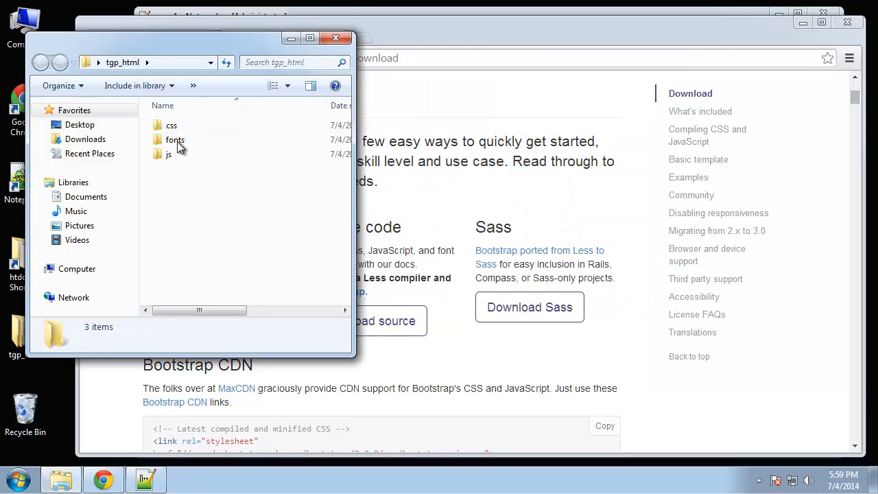
- Delete the extra Bootstrap css files and create a new custom.css in the css folder
double_click(171, 125)
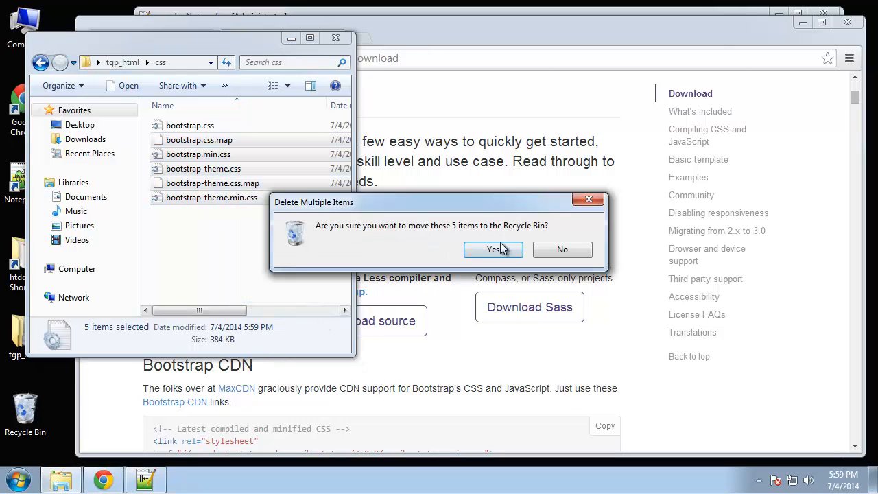
click(494, 250)
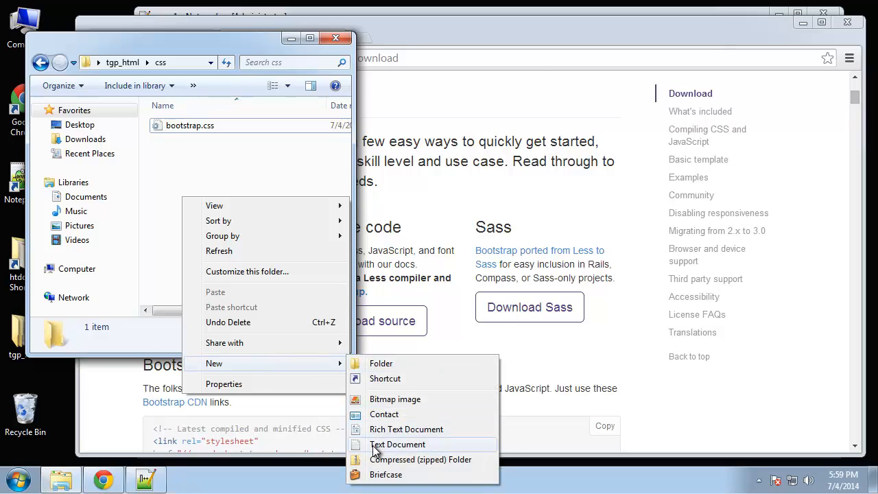
click(397, 444)
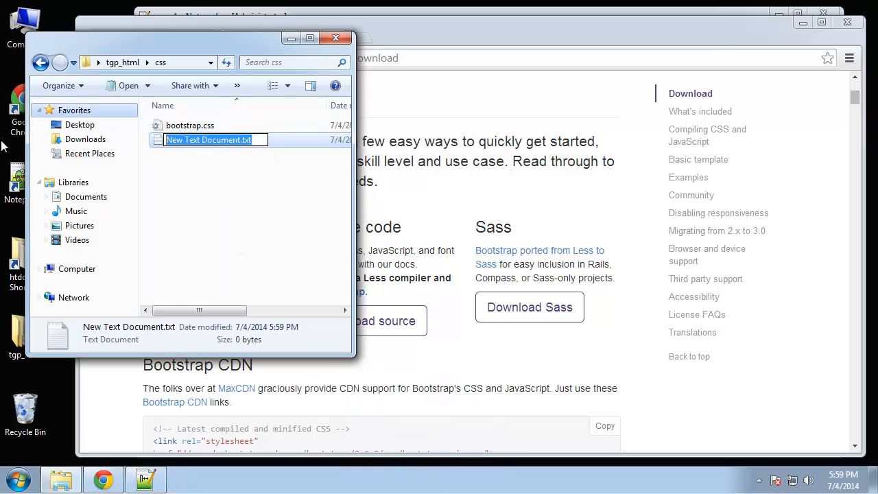
text(custom.)
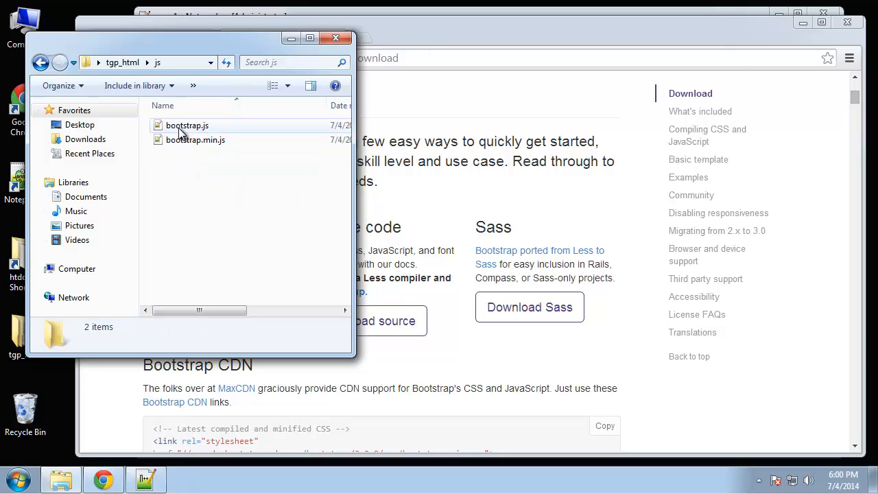
click(194, 140)
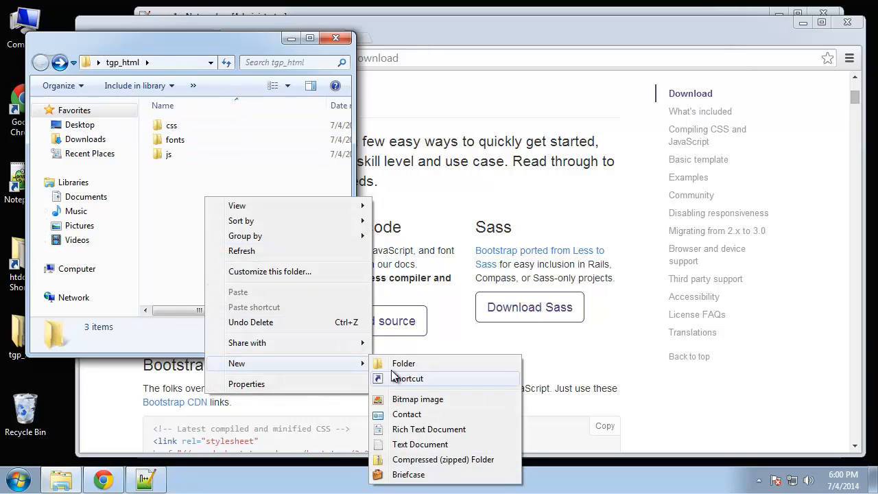
- Create a new text document in tgp_html and rename it to index.html
click(420, 444)
text(index.html)
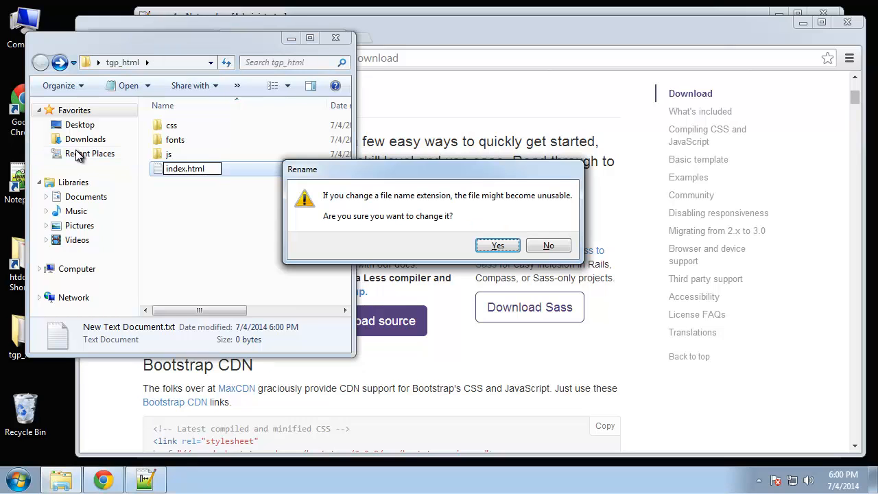
click(497, 245)
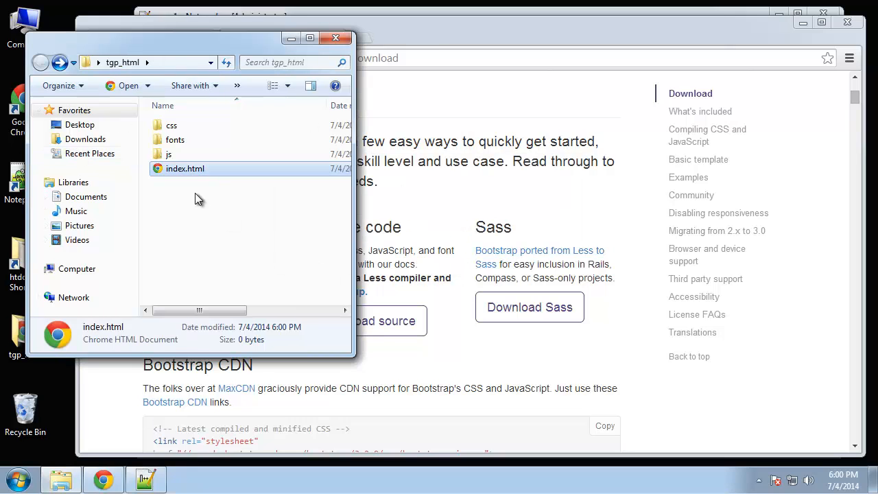
- Open Bootstrap's Starter template example and copy the rules from its starter-template.css
double_click(184, 168)
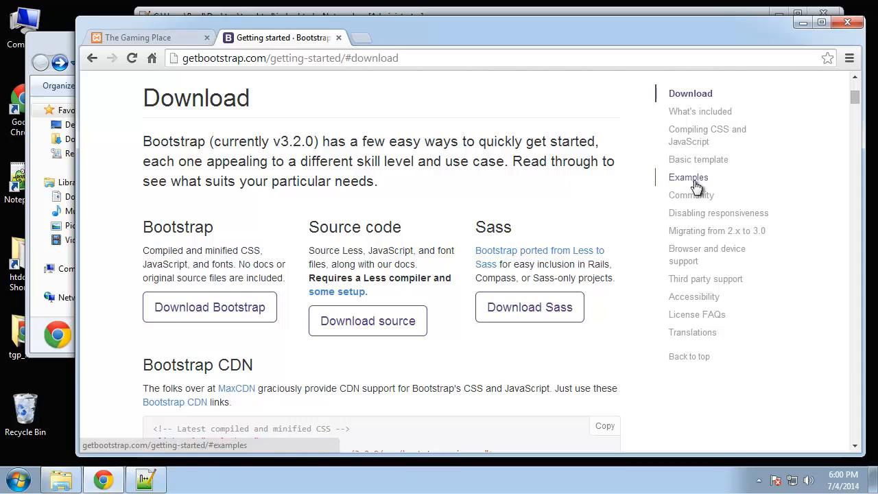
click(689, 177)
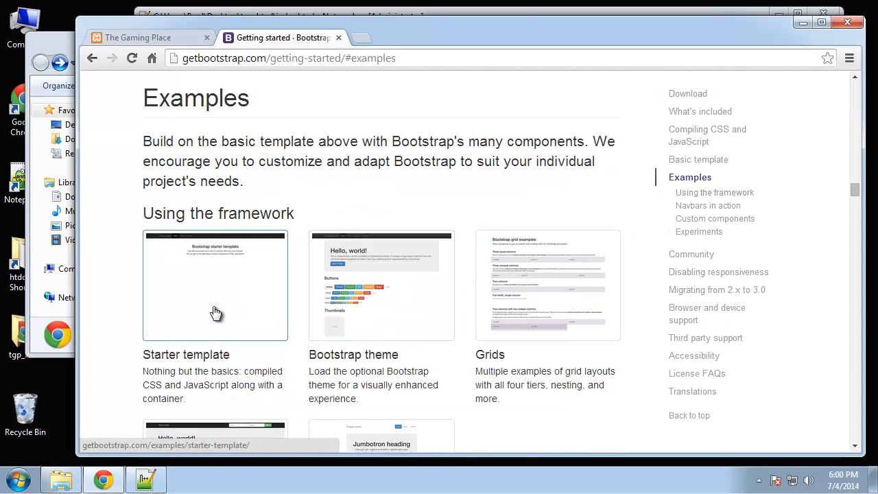
click(214, 284)
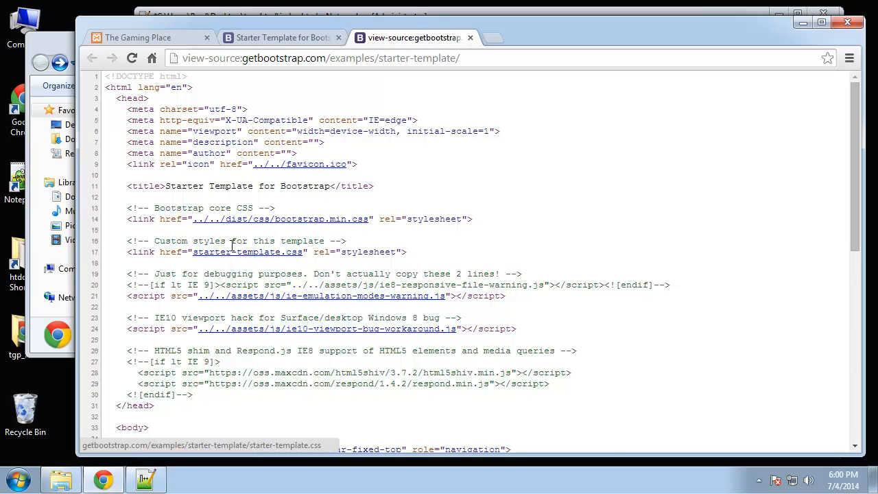
click(247, 253)
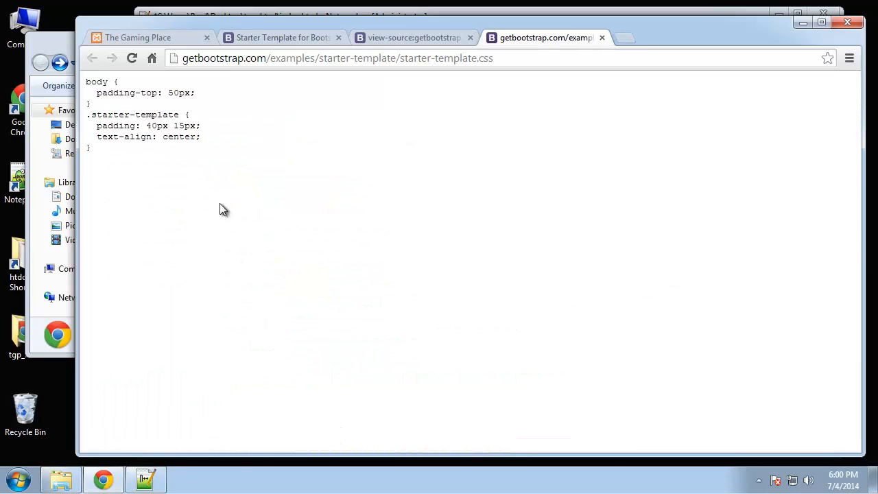
right_click(220, 209)
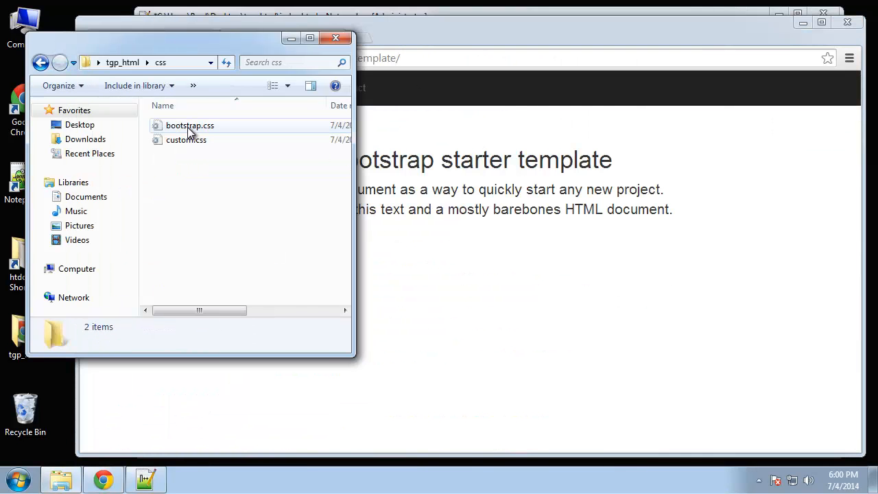
- Open custom.css in Notepad++ and paste the starter template's body and .starter-template rules
double_click(186, 140)
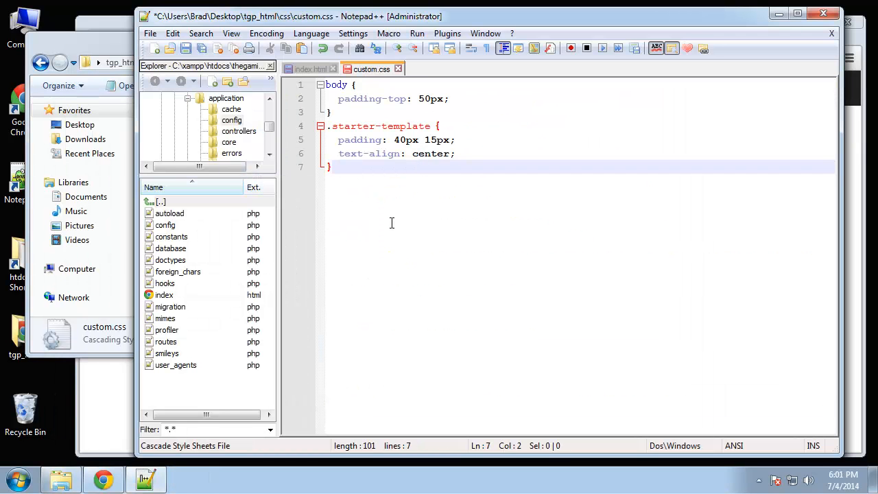
click(308, 69)
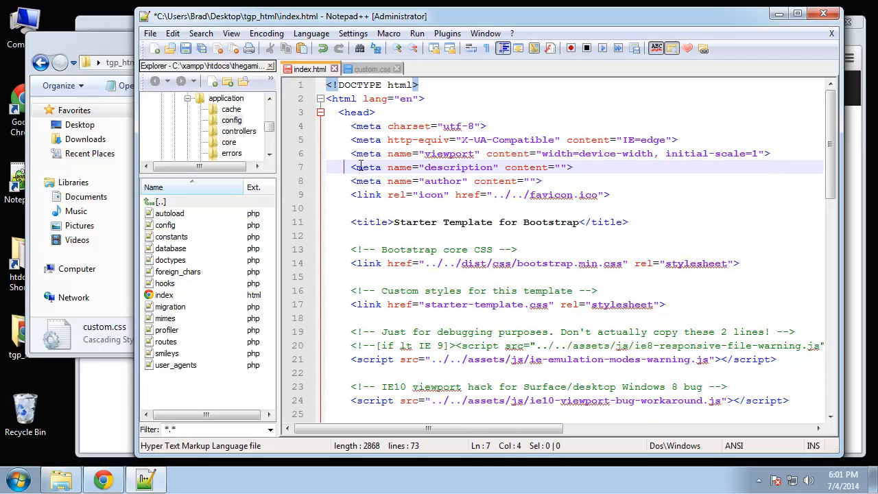
- Remove the meta description, author and favicon lines and title the page The GamingPlace
drag(351, 168, 609, 195)
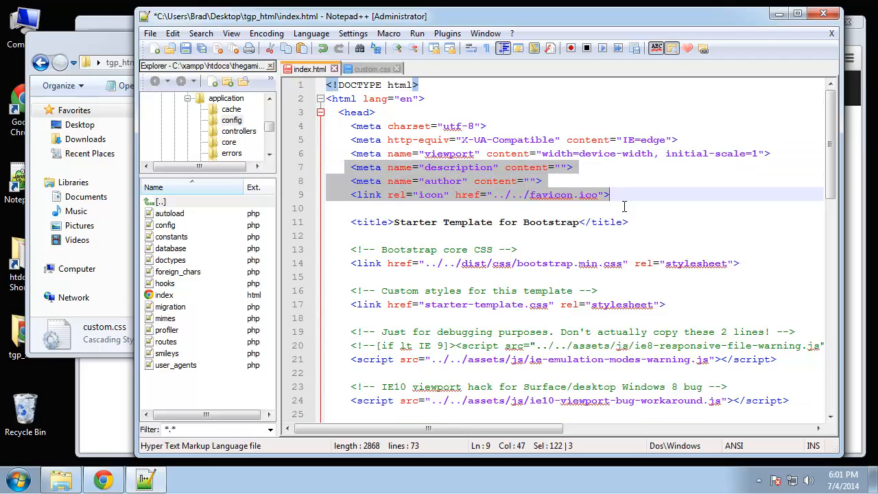
key(Delete)
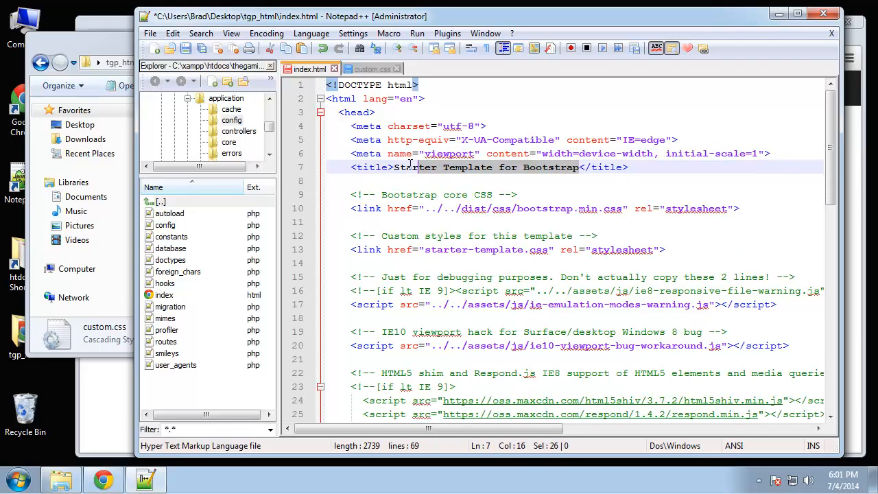
key(Delete)
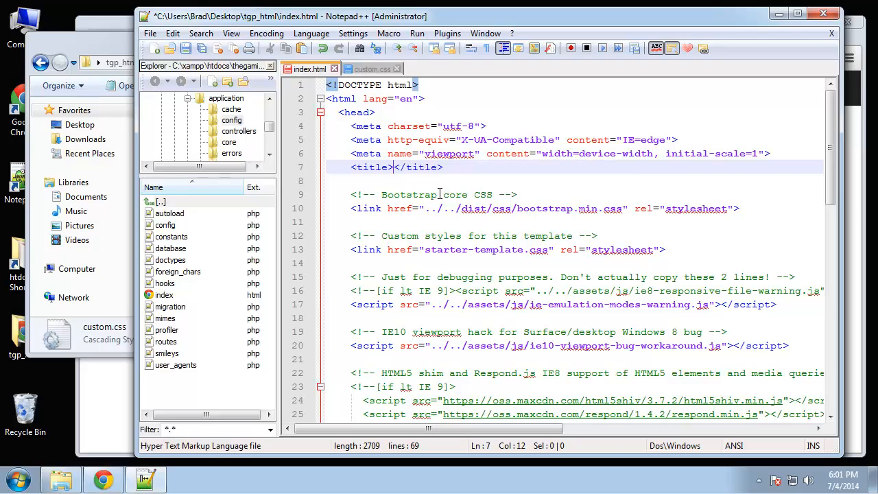
text(The)
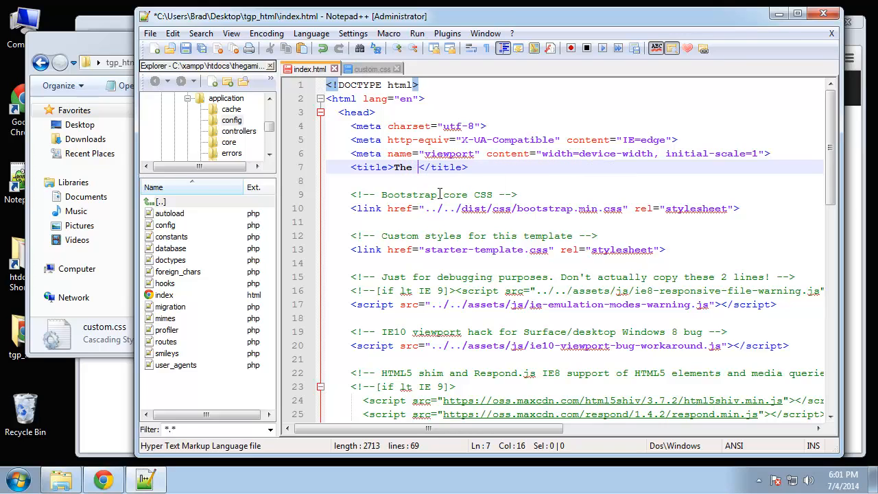
text(GamingPlace)
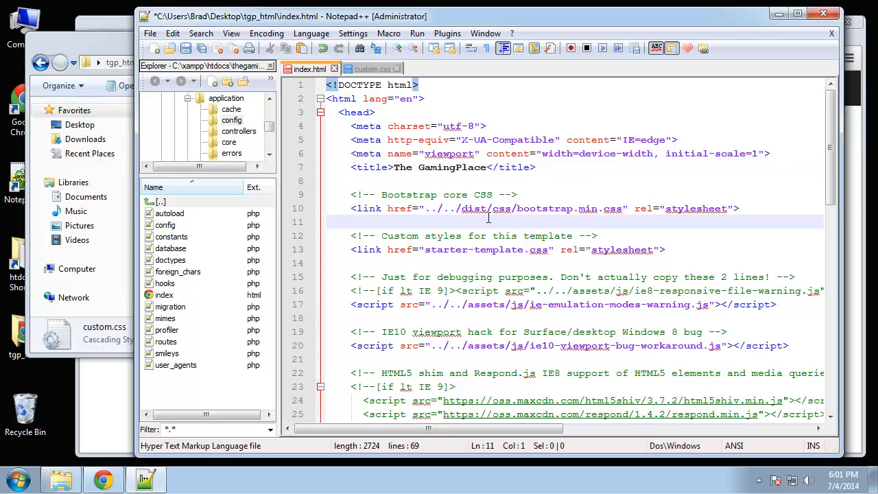
- Point the two stylesheet links at css/bootstrap.css and css/custom.css
click(598, 209)
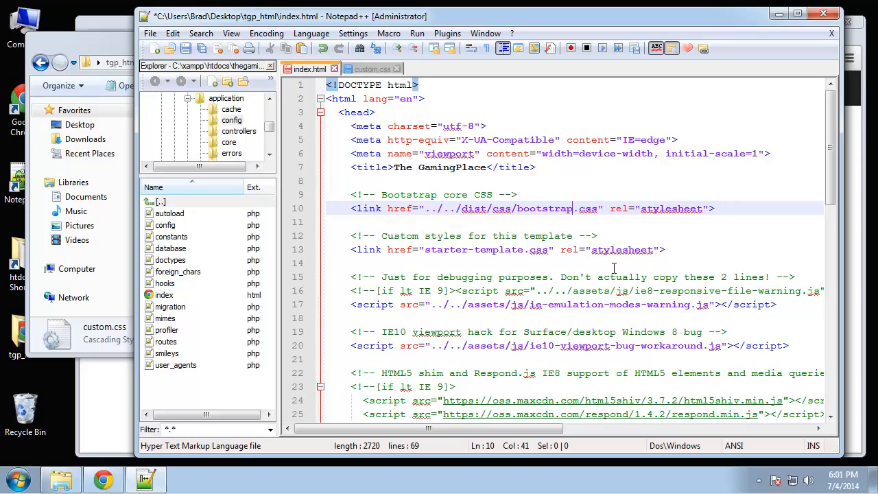
click(601, 209)
text(css/custo)
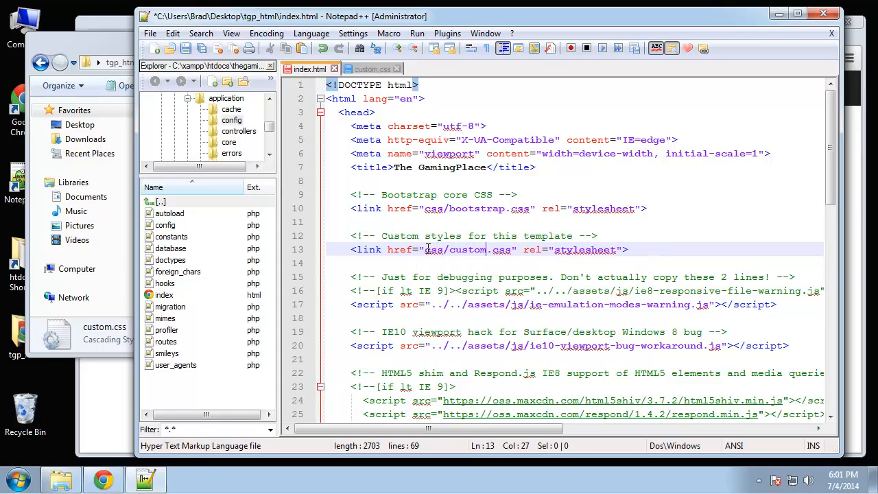
click(487, 223)
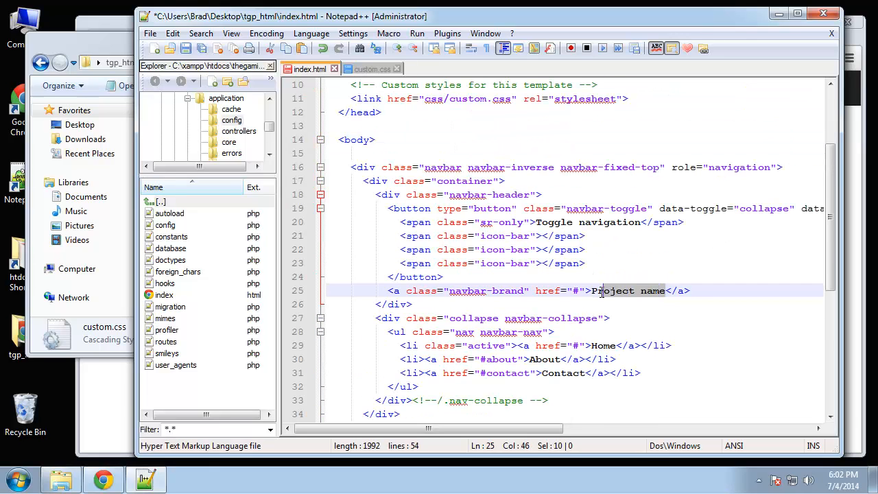
- Brand the navbar The GamingPlace linking to index.html, with Home and Create Account linking to register.html
text(The)
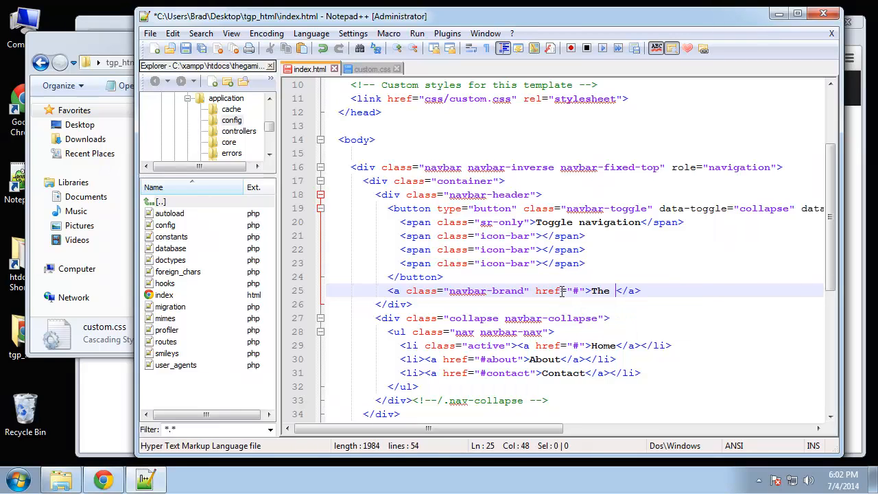
text(GamingPlace)
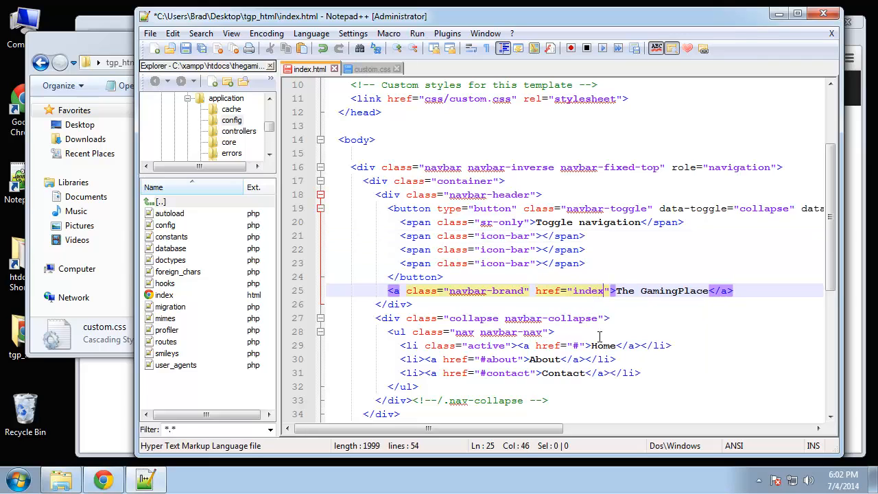
text(.html)
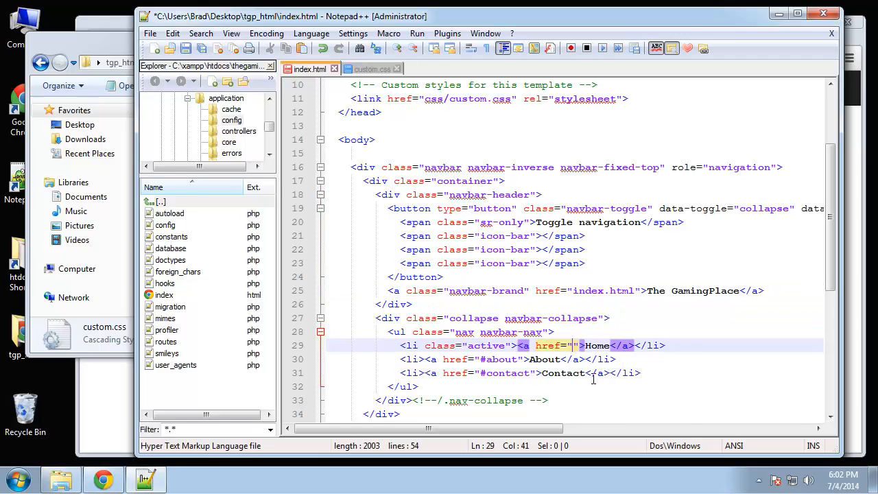
text(index.html)
click(509, 359)
text(Create Accoun)
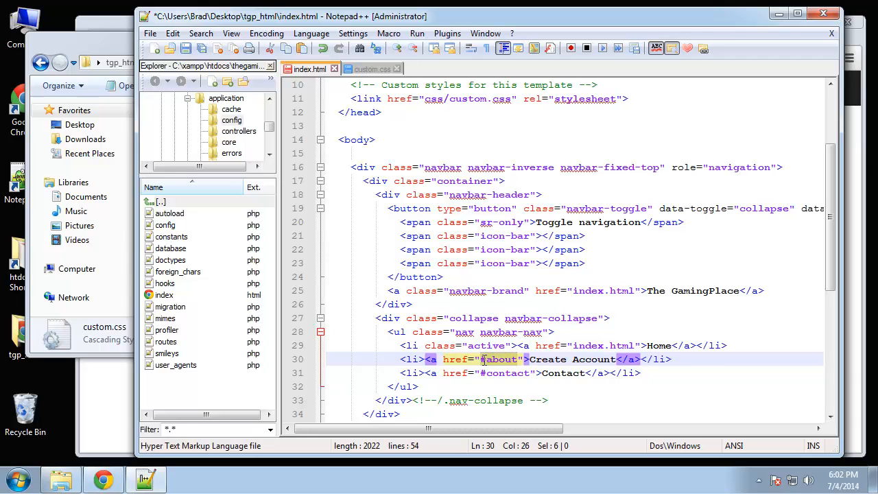
text(register.html)
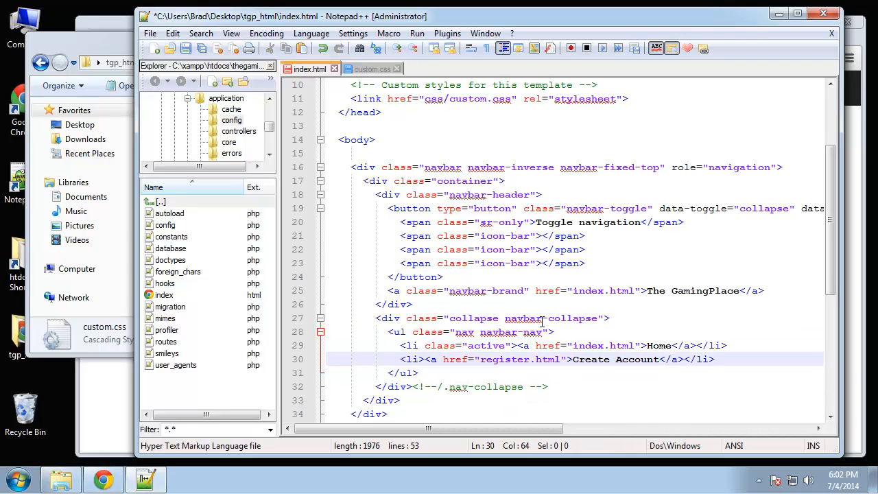
- Open the Bootstrap Components docs at the Navbar example and copy its search form markup
scroll(down, 3)
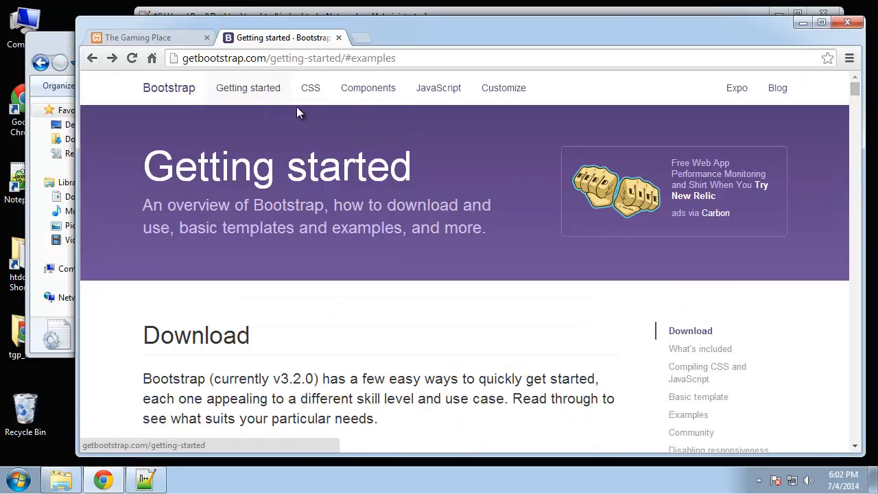
click(367, 87)
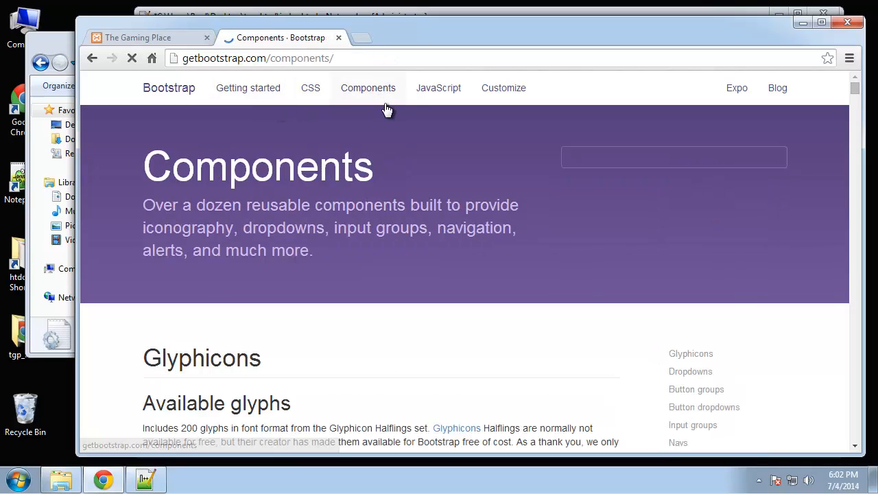
scroll(down, 3)
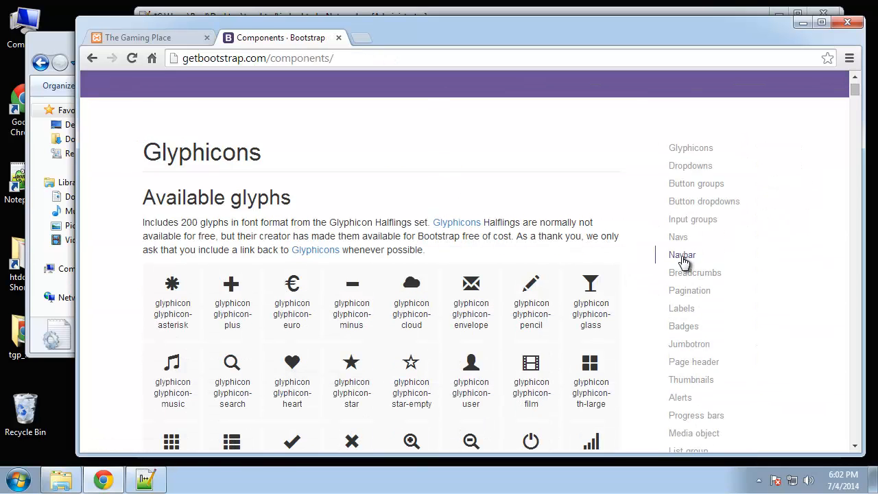
click(681, 253)
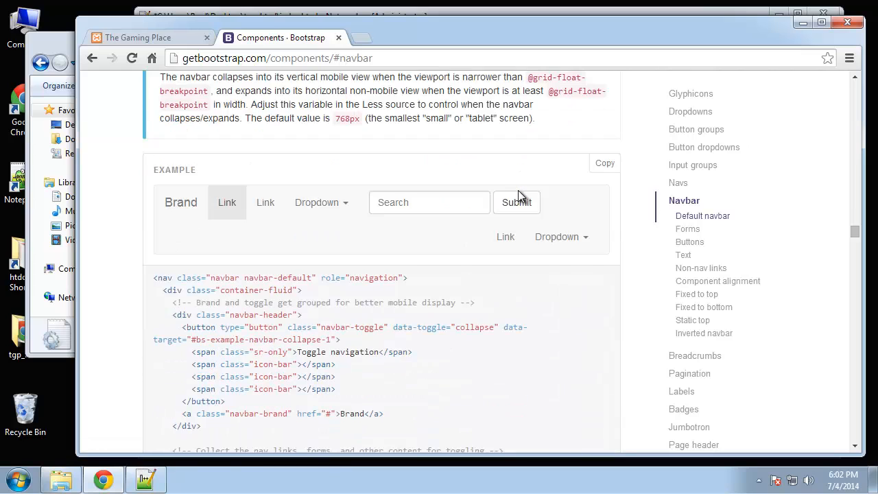
scroll(down, 3)
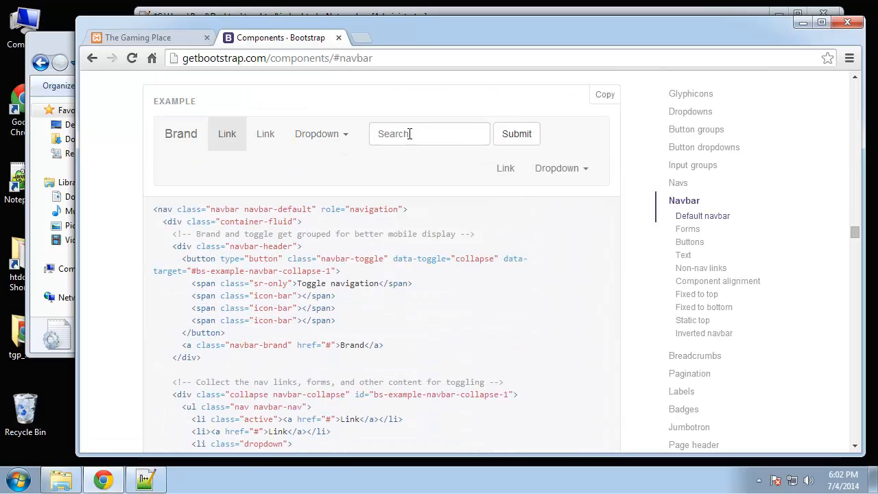
scroll(down, 3)
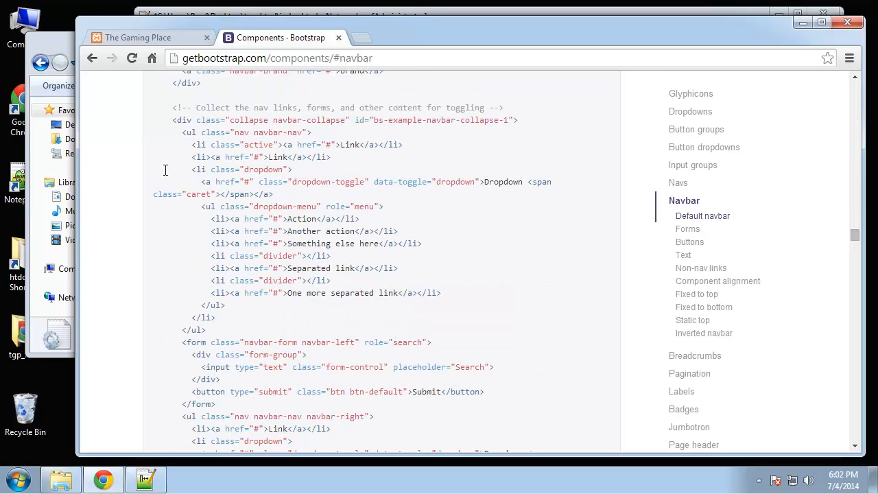
scroll(down, 3)
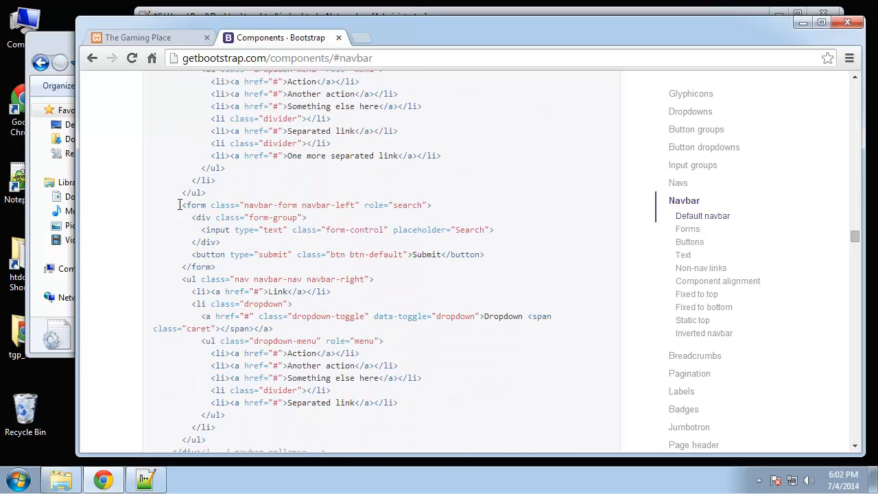
right_click(281, 236)
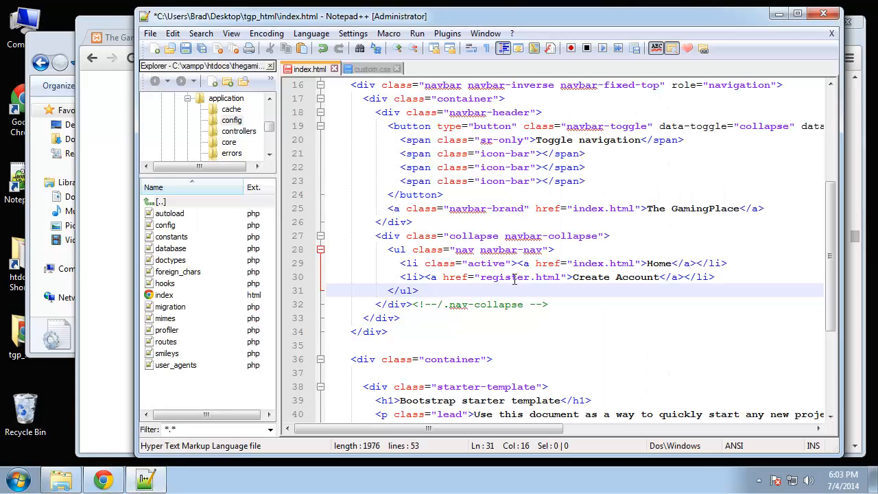
mouse_move(425, 335)
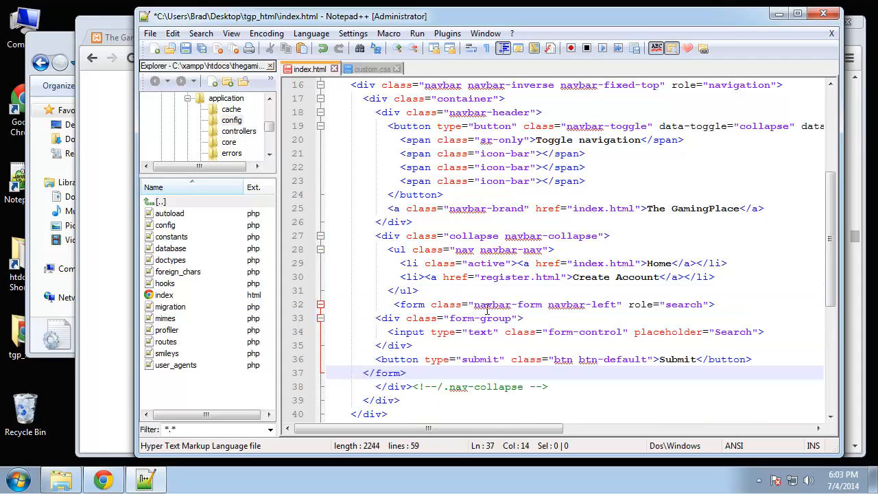
- Right-align the navbar form and make its first input a username field with placeholder Enter Username
double_click(603, 305)
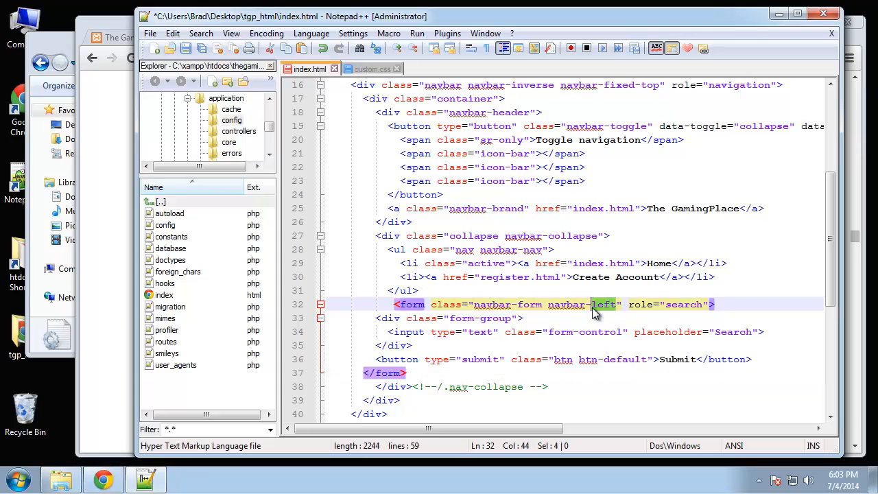
text(-right)
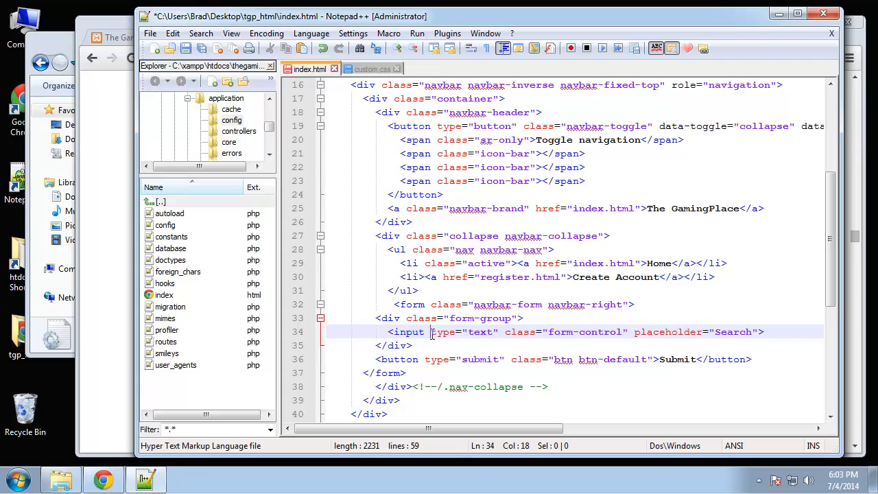
text(name="")
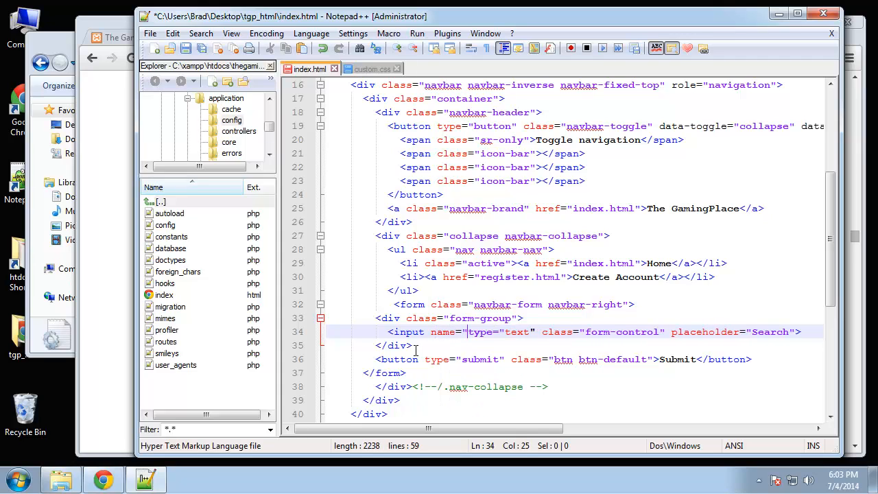
text(se)
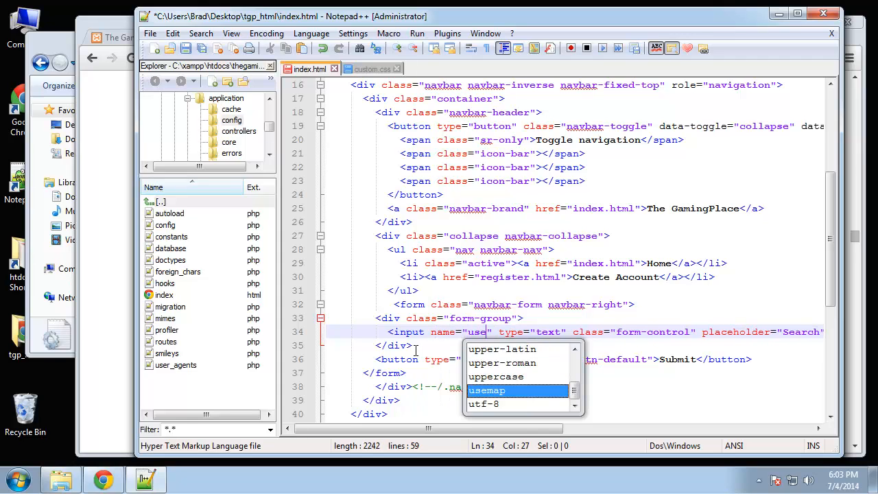
text(rname)
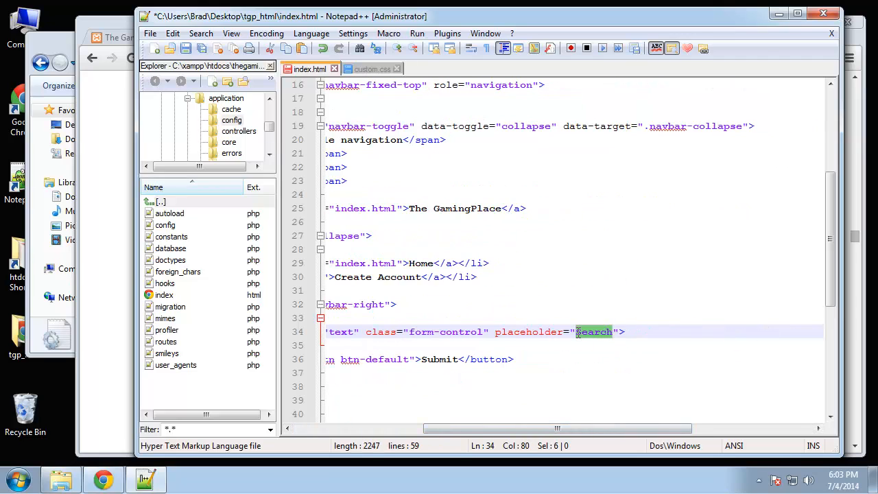
text(Enter)
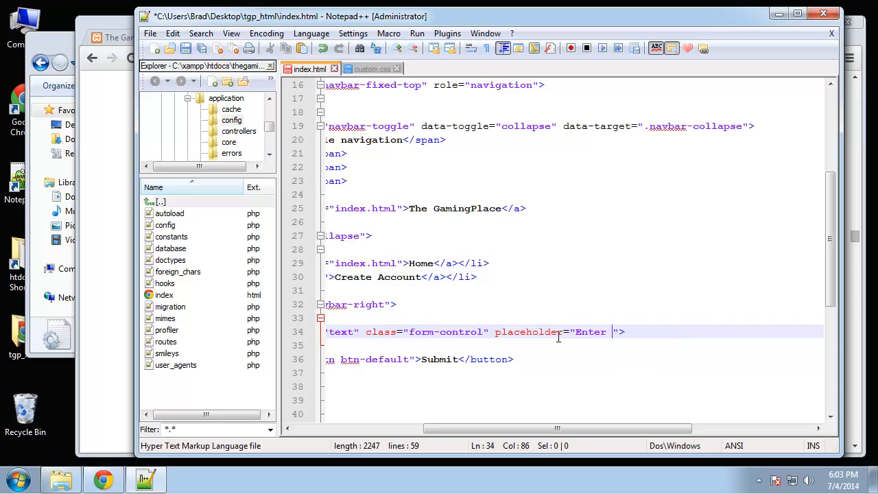
text(Username" type=)
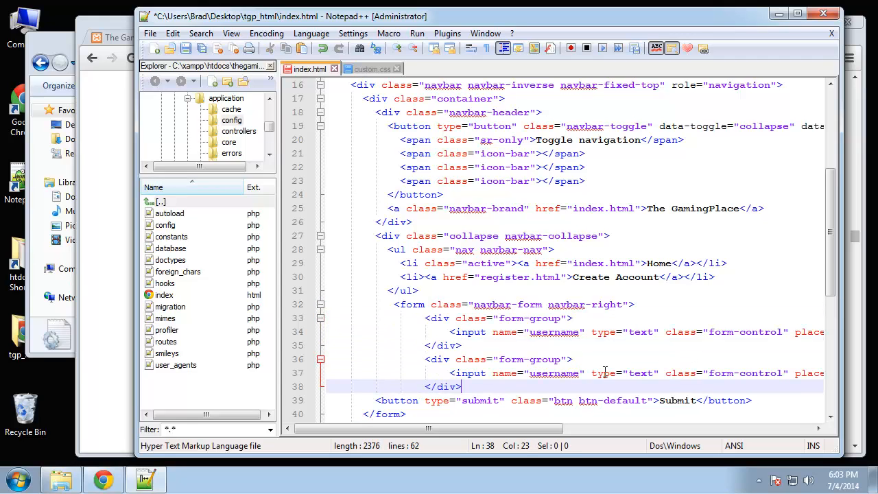
- Add a password input and turn the button into a submit button labelled Login
double_click(554, 373)
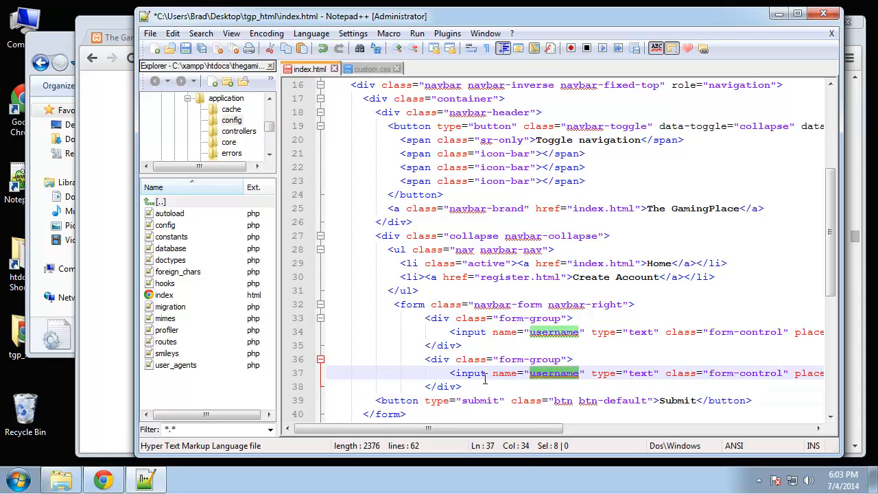
text(password)
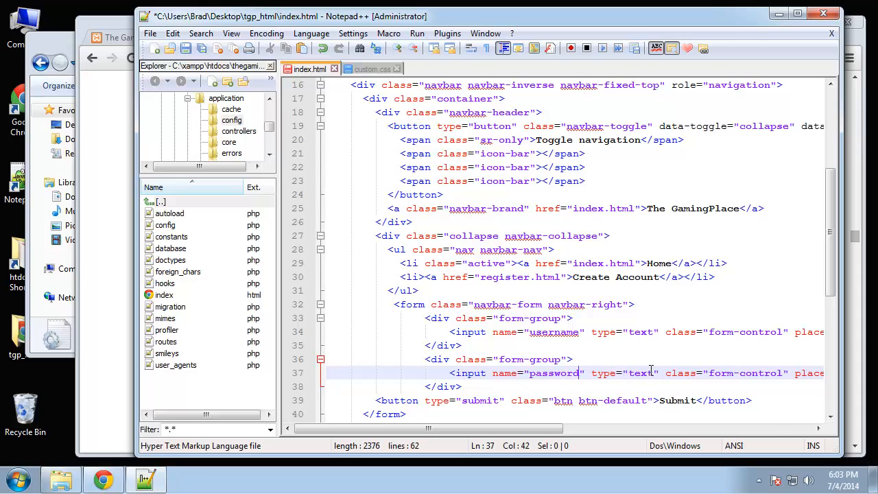
text(password)
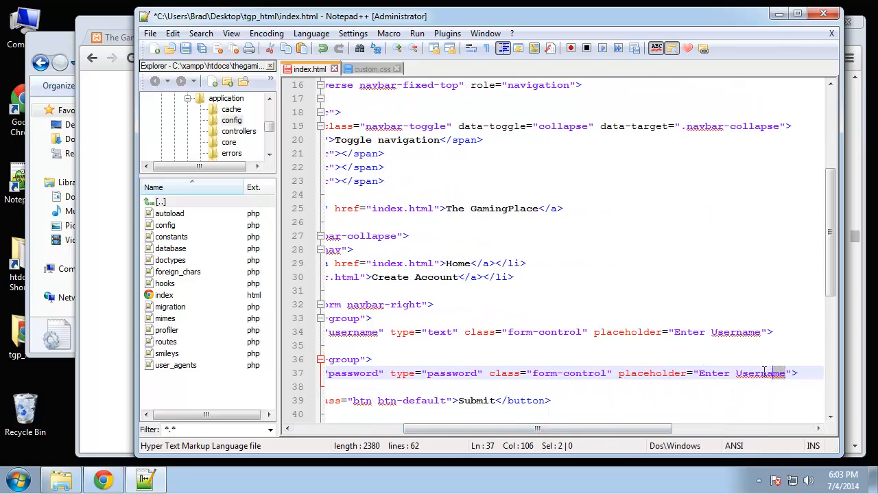
text(Pa)
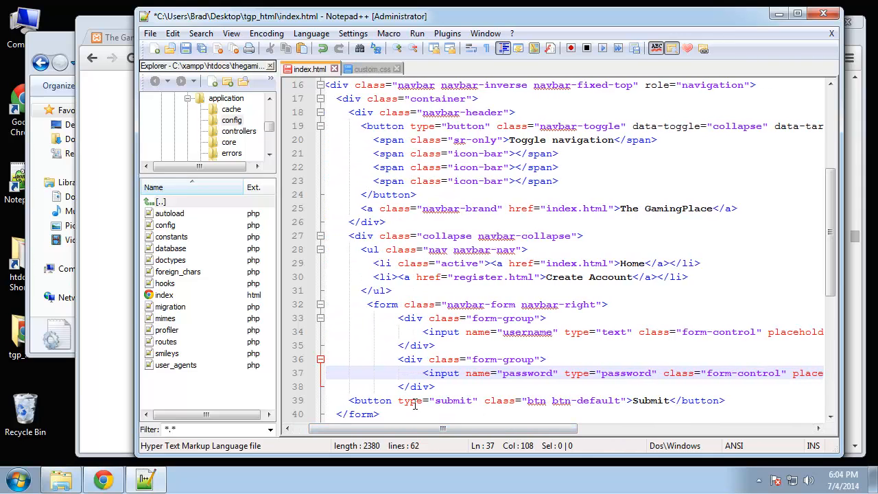
text(name=")
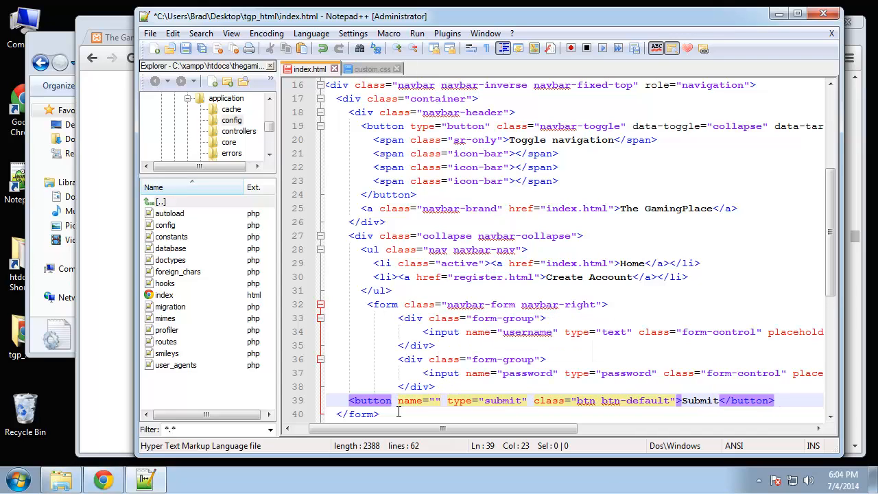
text(submit)
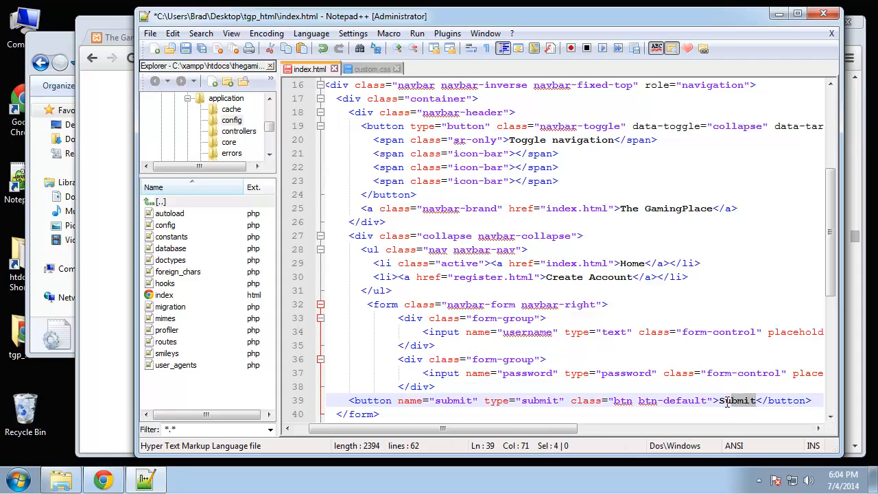
text(Login)
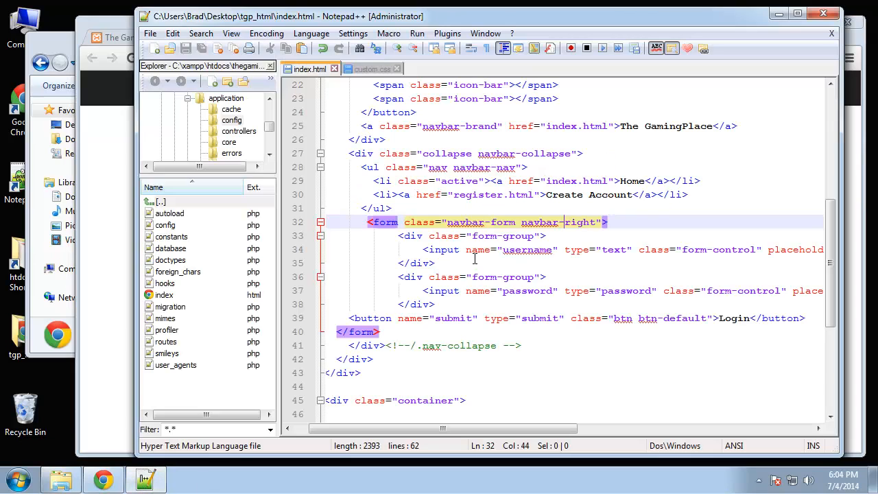
- Scroll the finished Gaming Place site to view the cart sidebar, categories and game grid layout
scroll(down, 3)
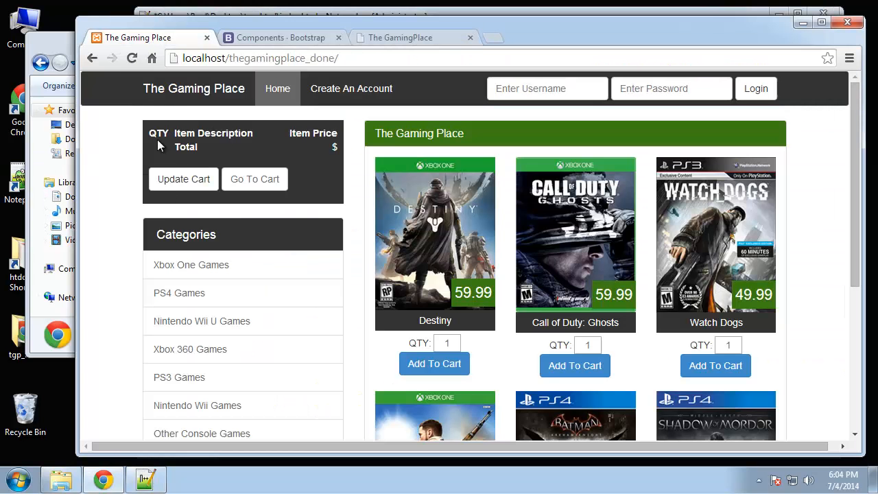
mouse_move(62, 295)
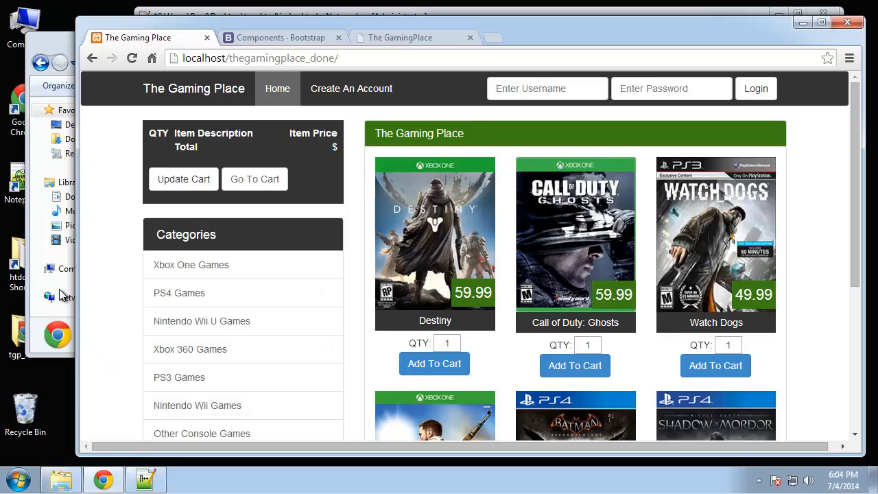
mouse_move(406, 121)
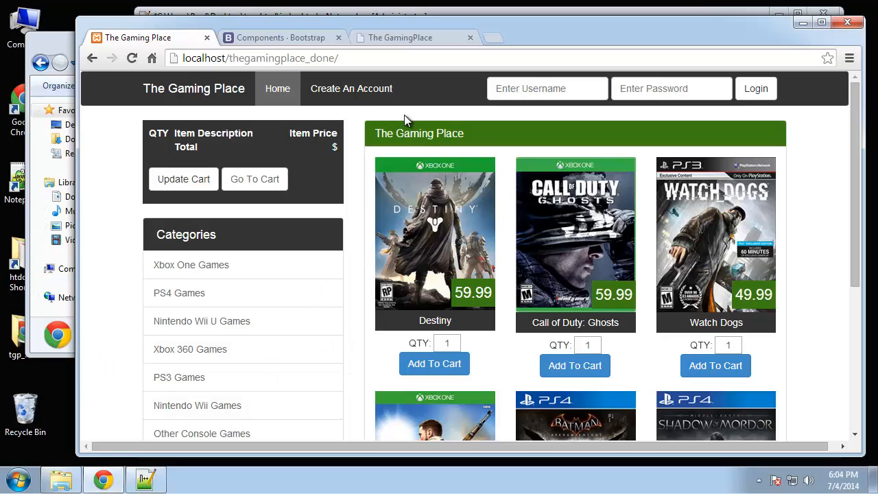
mouse_move(719, 80)
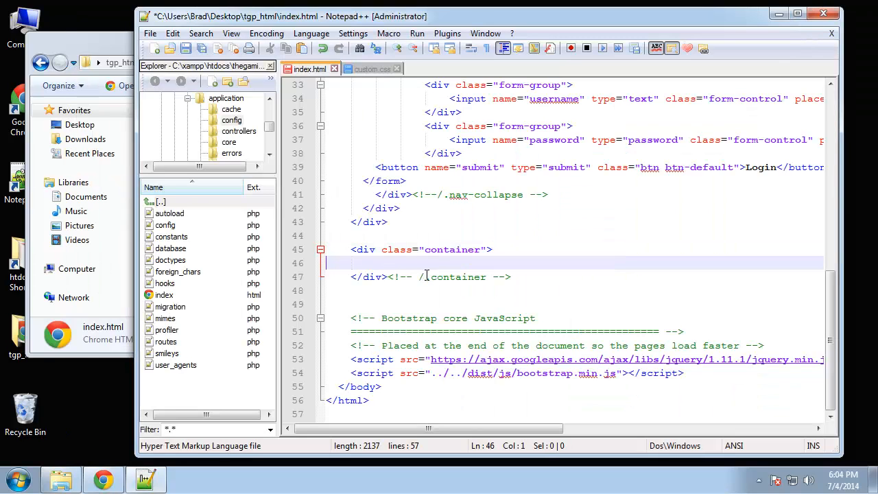
mouse_move(526, 281)
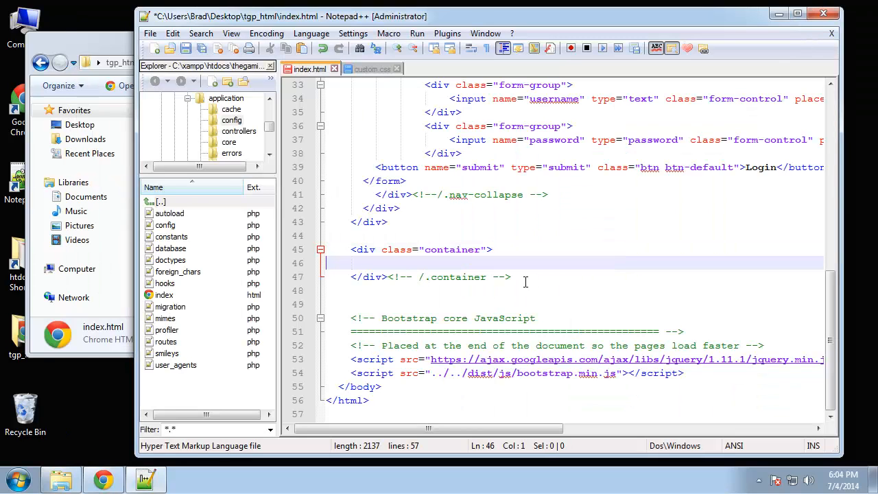
- Add a div class="row" inside the container holding a div class="col-md-4" sidebar column
text(div)
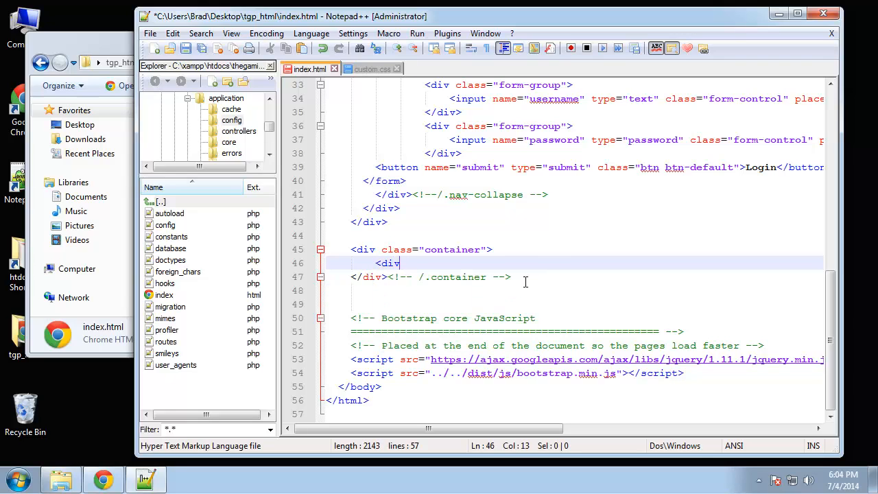
text(class=")
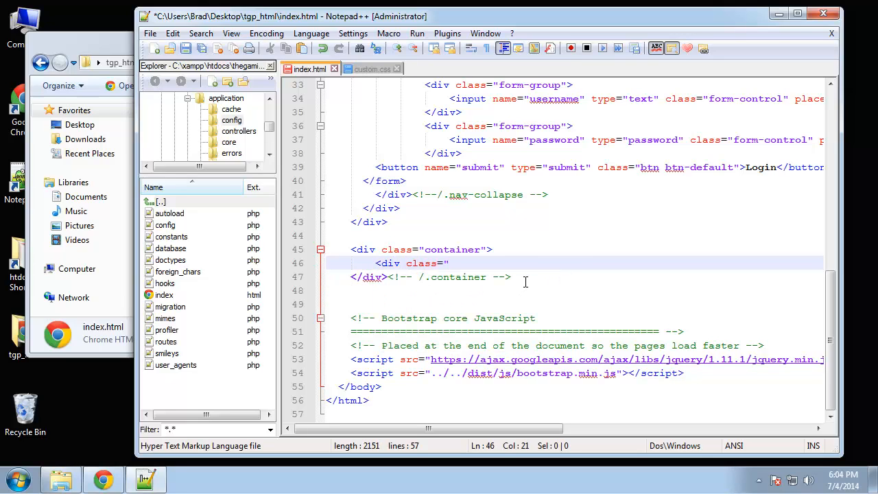
text(row">)
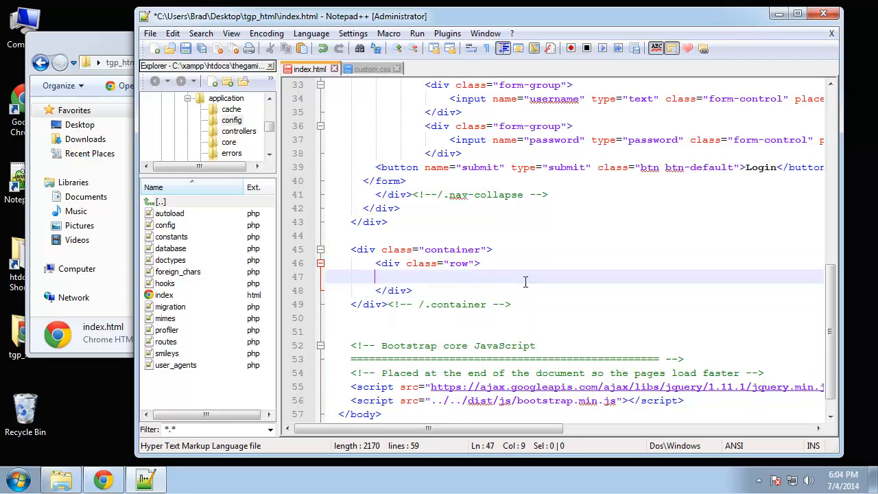
text(<div class=)
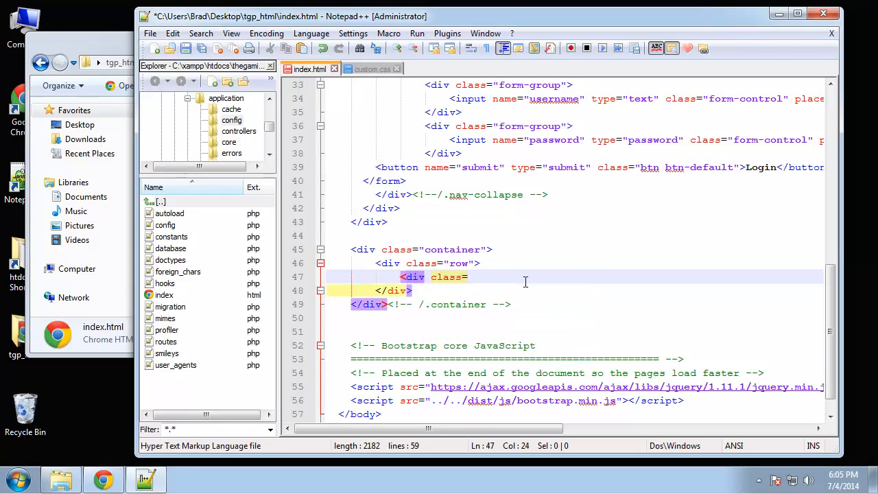
text(col-md-4)
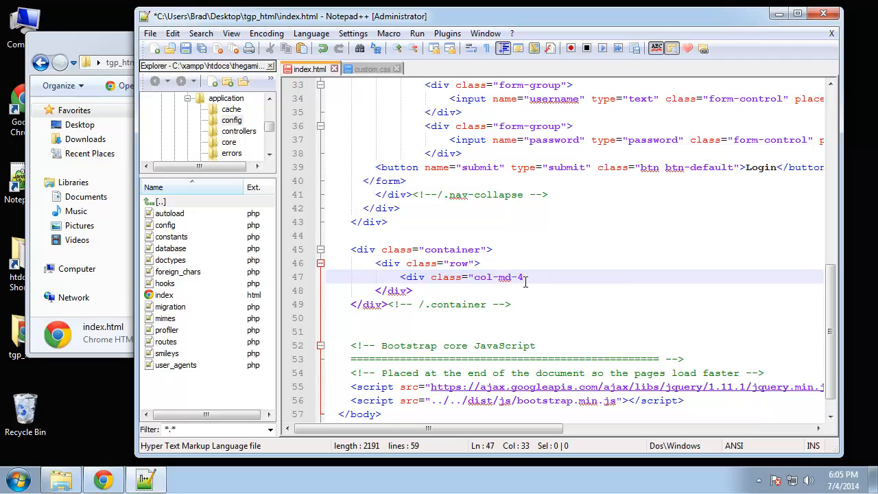
key(Enter)
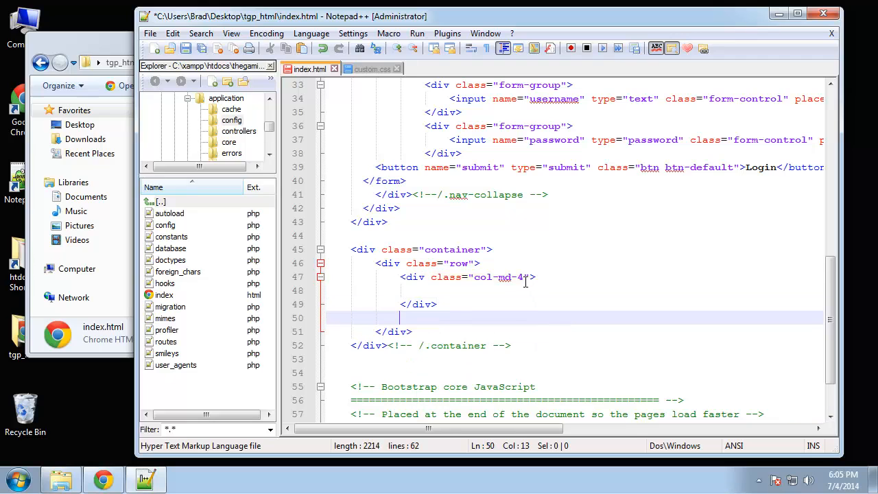
- Add the div class="col-md-8" main column with its closing </div> tags
text(<div)
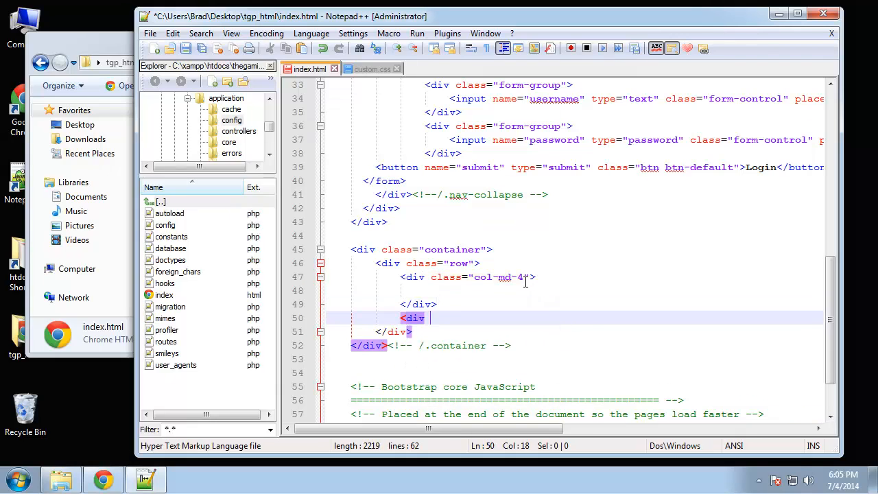
text(class=)
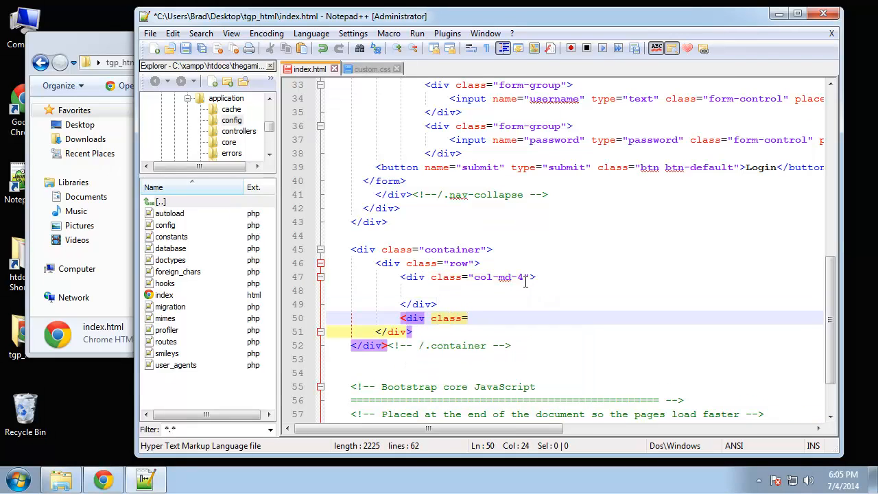
text(col-md-8">)
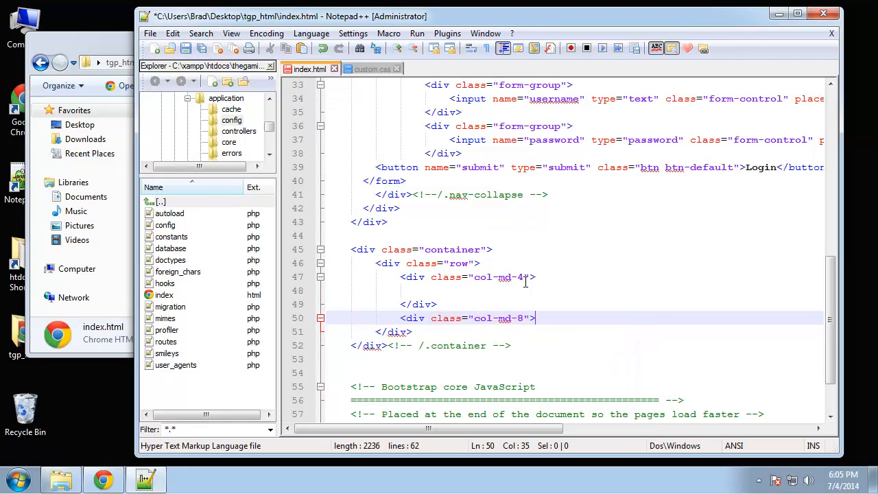
text(</div>)
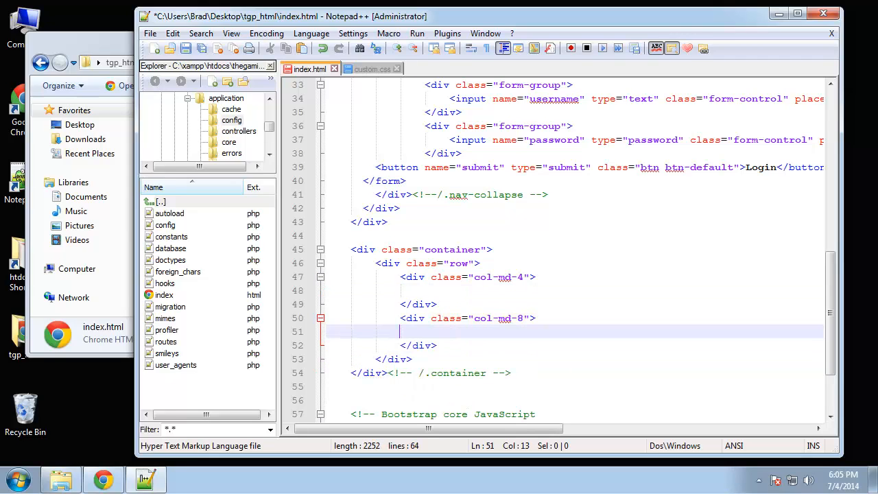
mouse_move(417, 389)
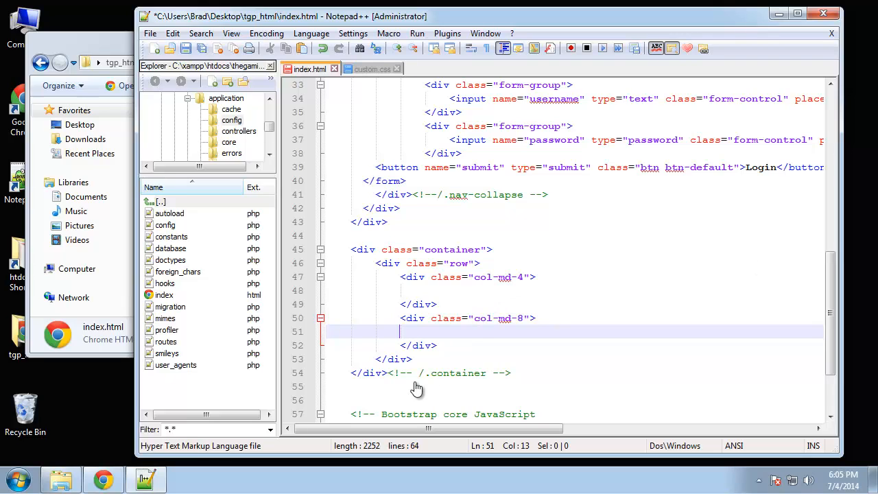
mouse_move(409, 400)
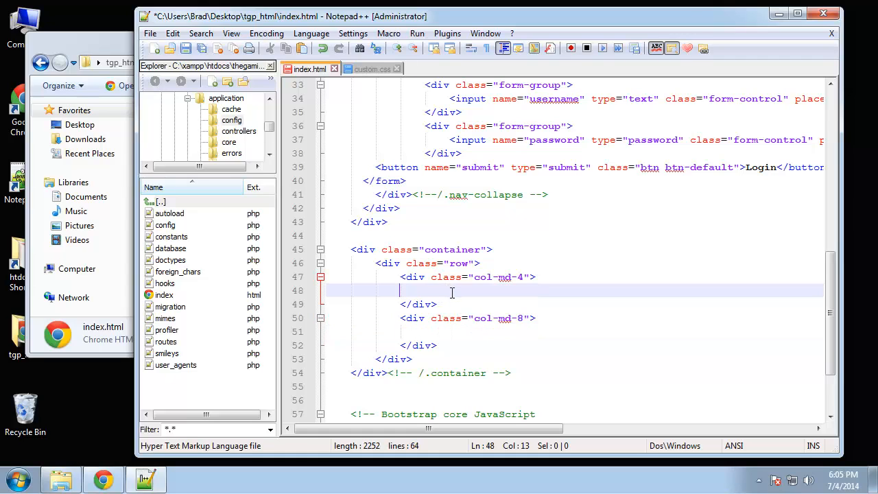
- Paste the cart-block markup with QTY, Item Description and Item Price table into the col-md-4 column
right_click(451, 294)
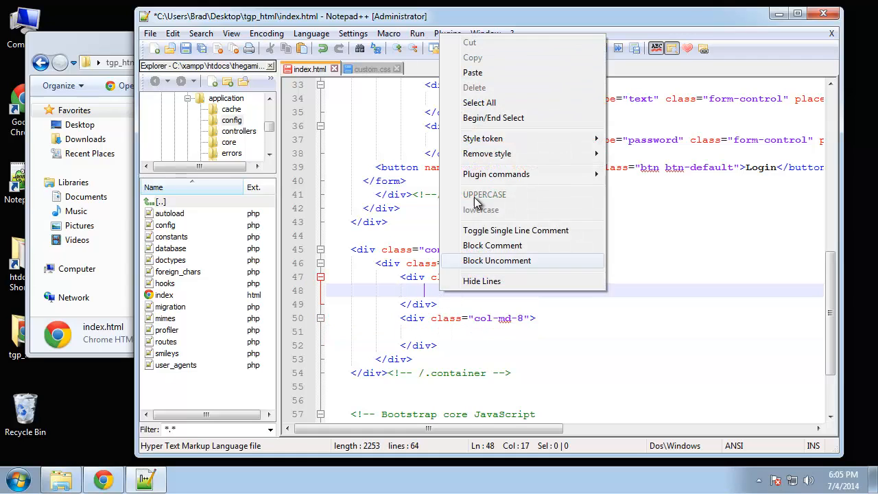
mouse_move(499, 72)
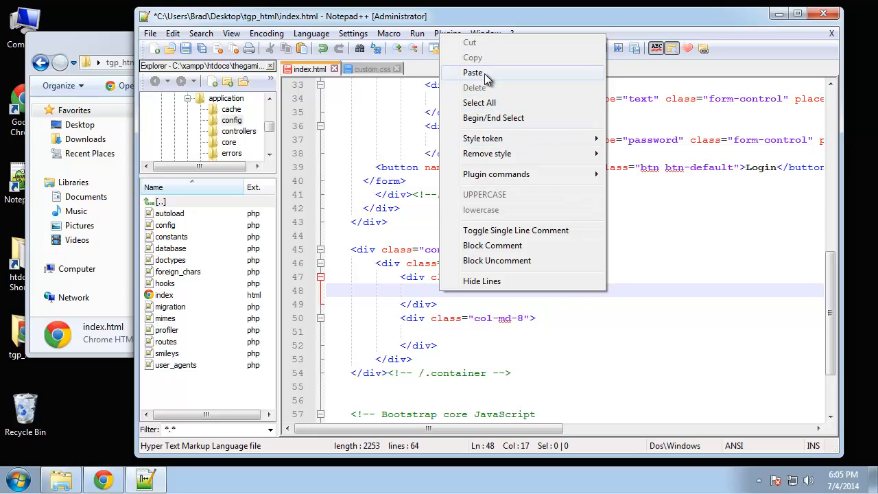
click(472, 73)
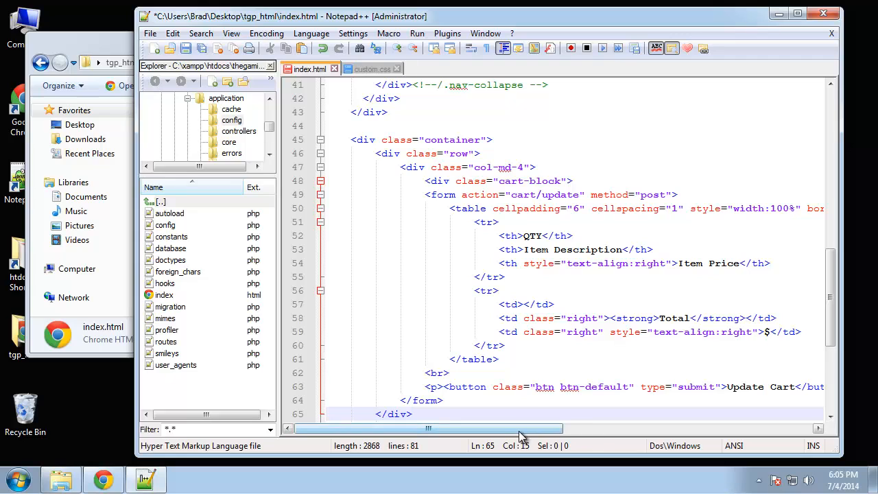
scroll(left, 3)
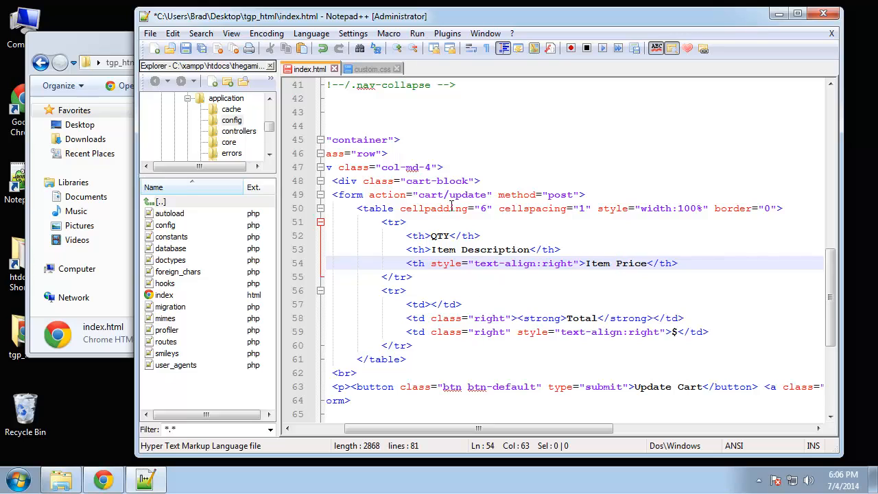
mouse_move(669, 338)
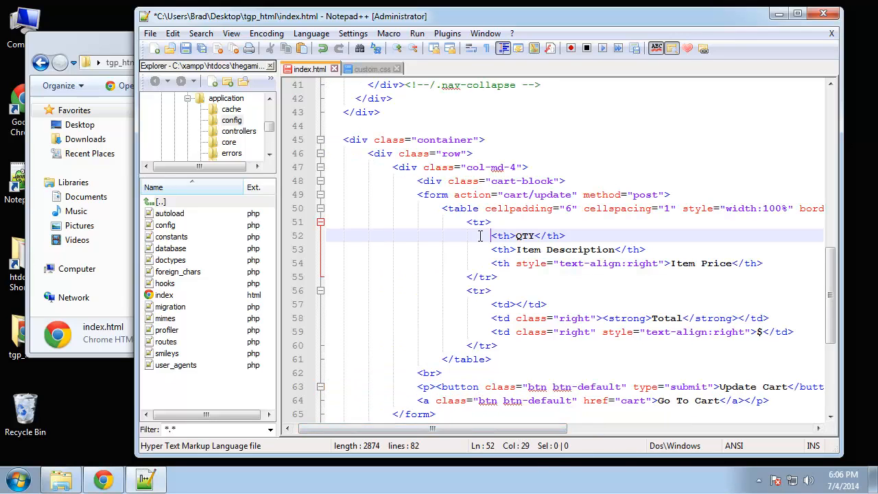
- View the local index.html preview showing the cart table under the navbar
click(102, 480)
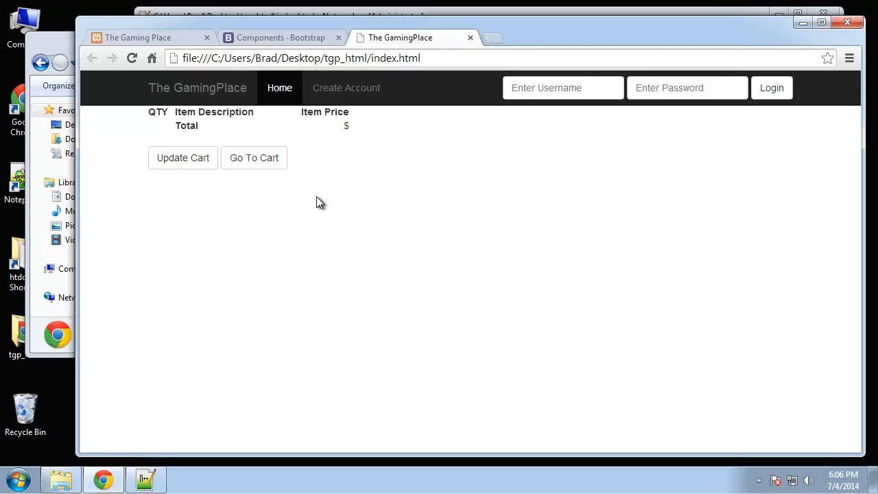
mouse_move(382, 247)
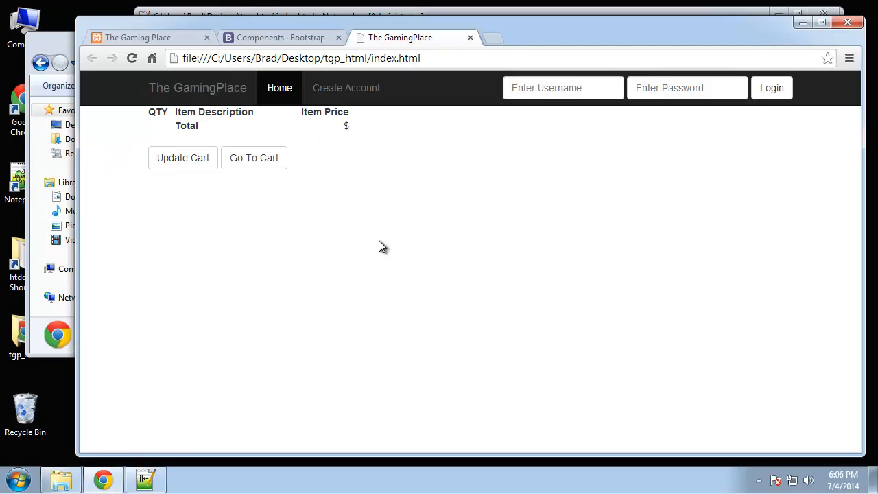
mouse_move(77, 53)
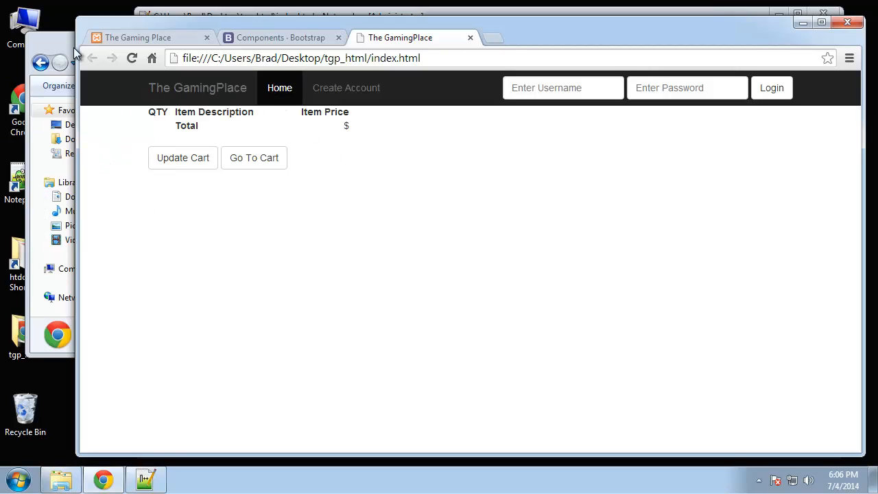
mouse_move(269, 11)
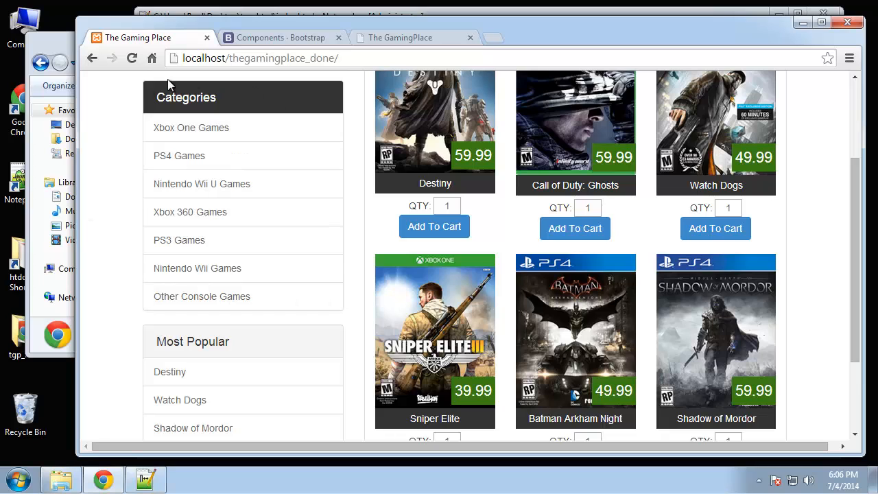
- Go to the List group section of the Bootstrap components documentation
click(282, 37)
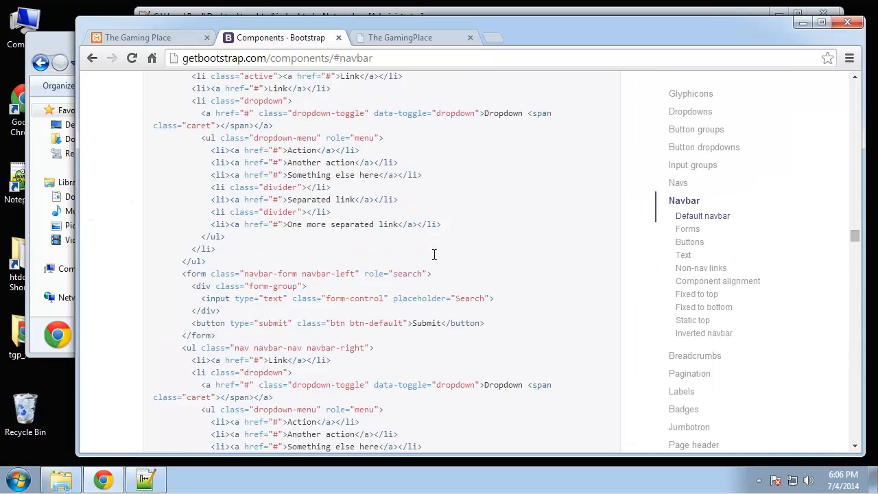
scroll(down, 3)
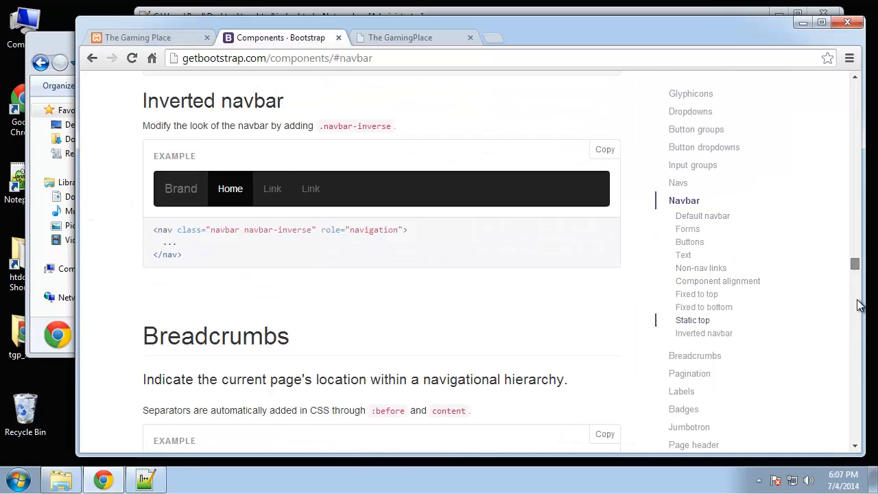
scroll(down, 3)
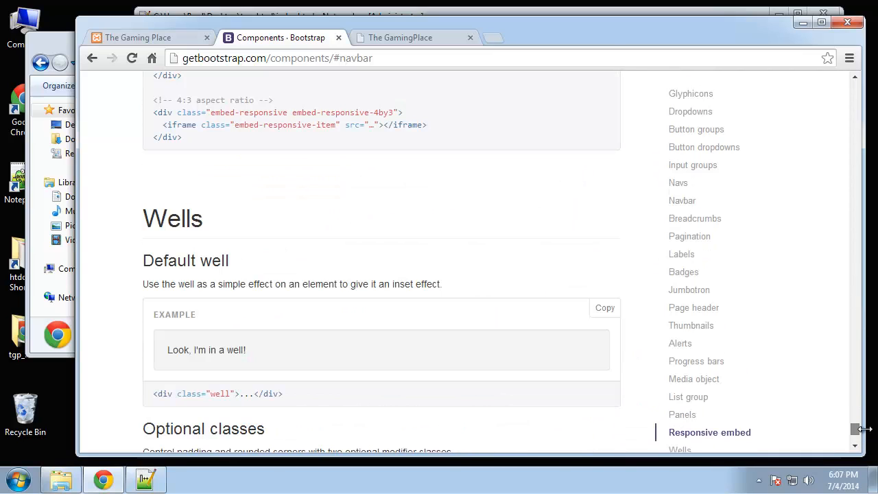
click(688, 397)
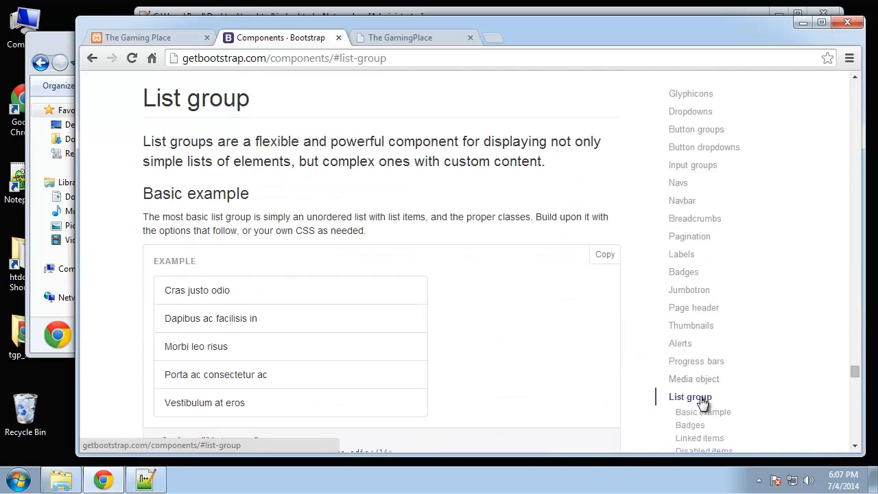
scroll(down, 3)
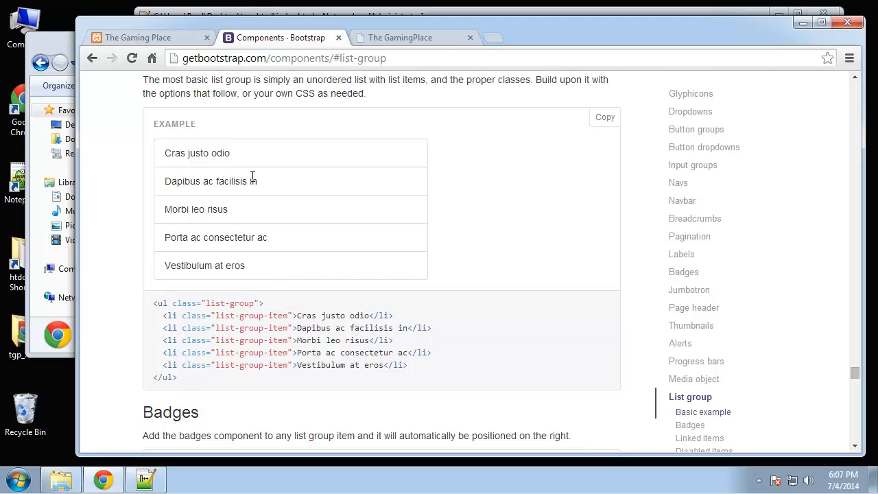
mouse_move(250, 305)
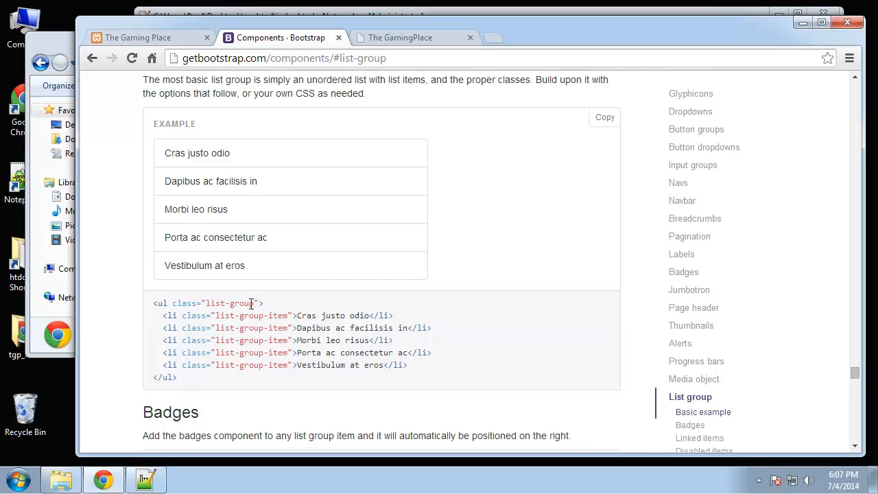
- Review the list-group linked-items sample markup, then show the finished Gaming Place site
double_click(213, 304)
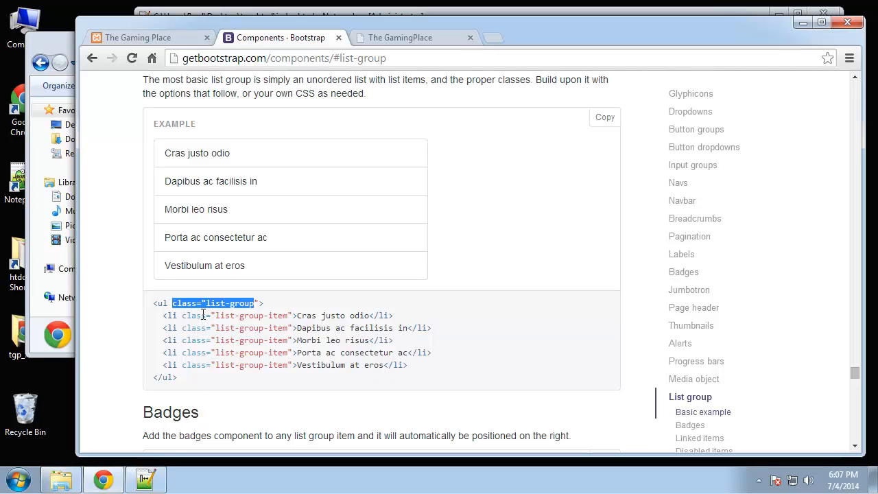
double_click(252, 314)
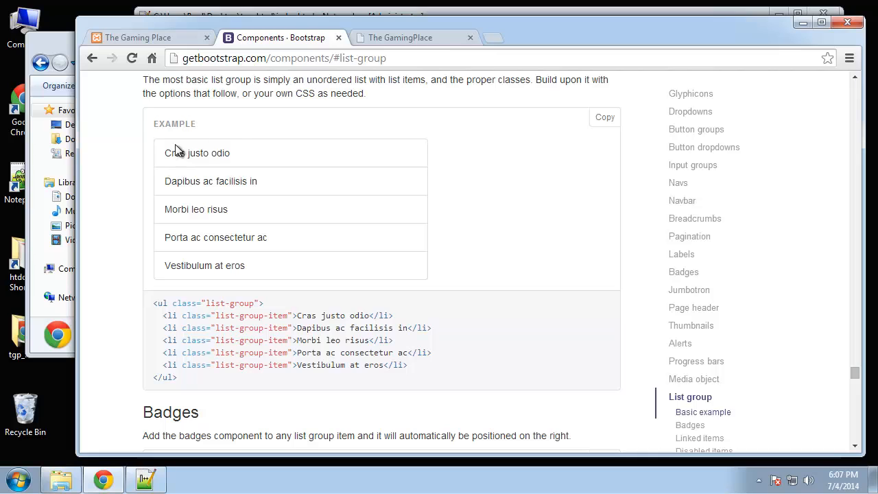
mouse_move(313, 10)
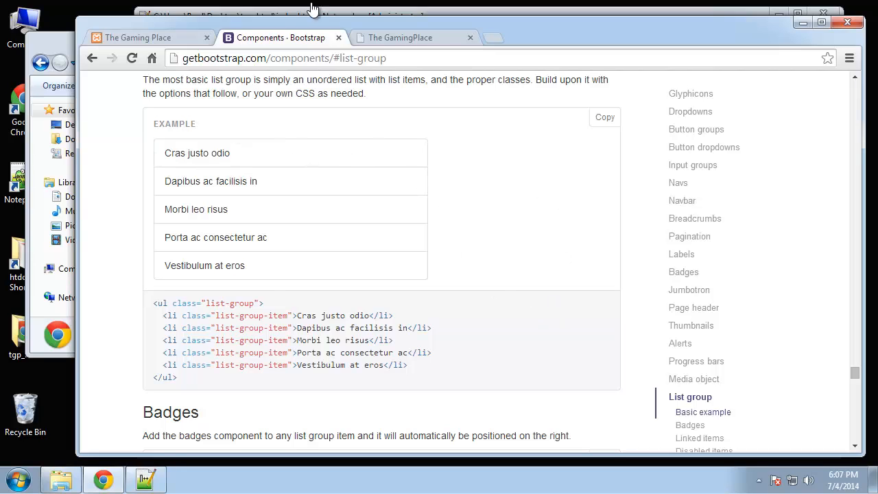
scroll(down, 3)
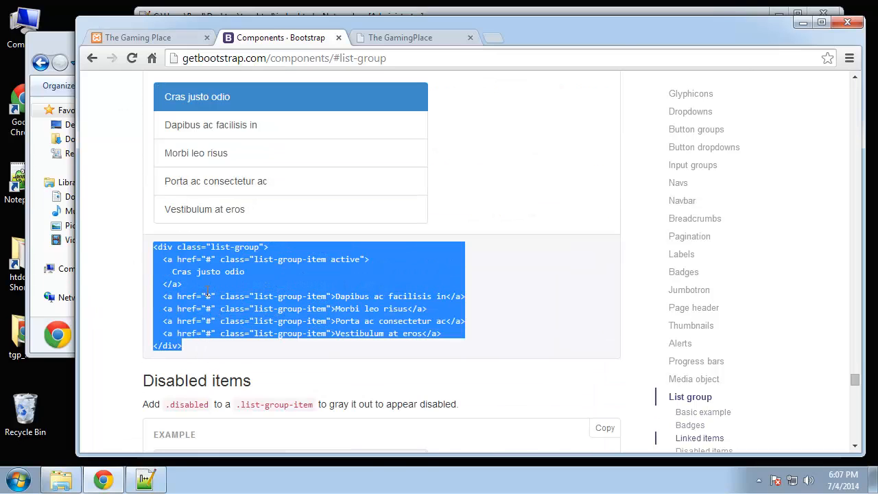
click(137, 37)
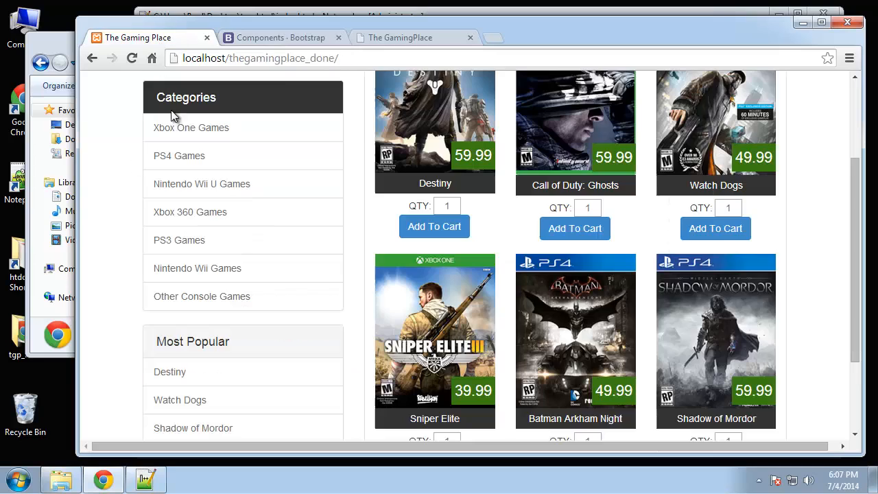
- Place the insertion point in index.html below the cart-block closing </div> inside col-md-4
click(412, 39)
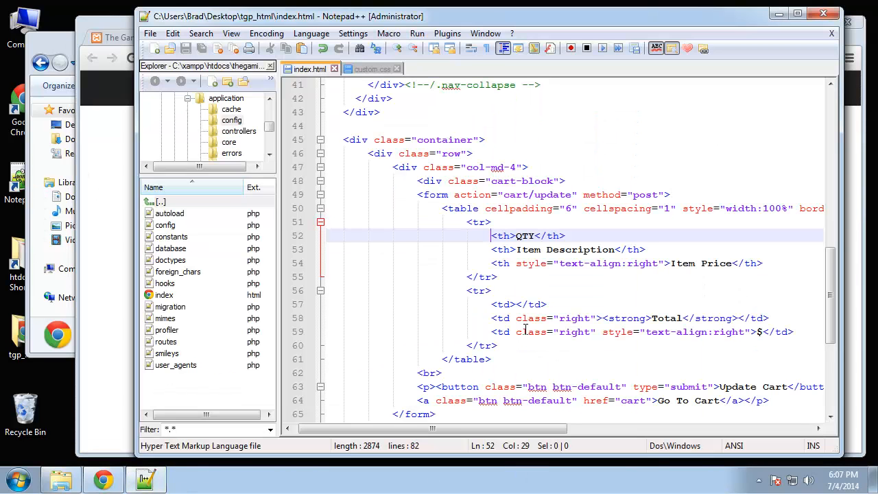
scroll(down, 3)
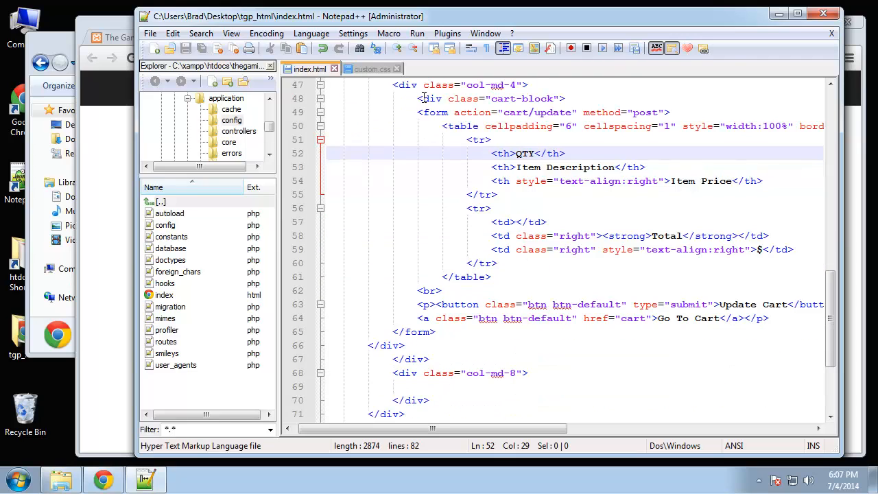
click(387, 345)
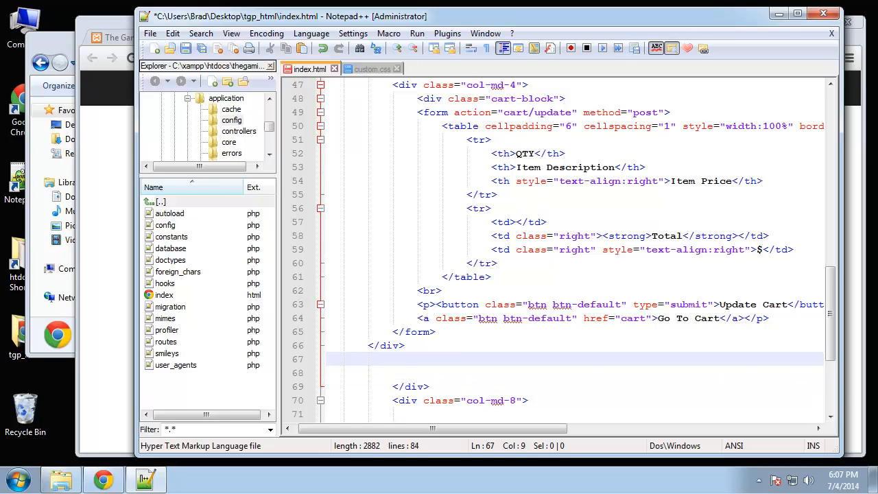
mouse_move(398, 344)
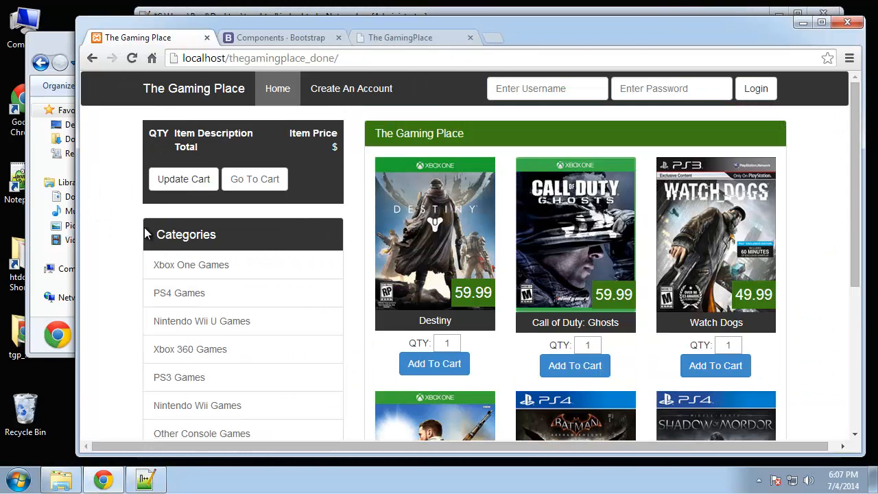
mouse_move(326, 218)
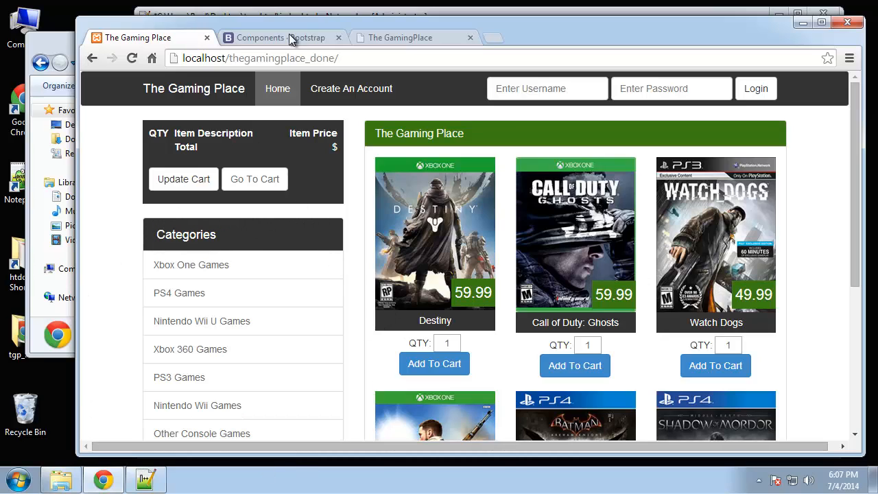
- Look up the Bootstrap panel-with-heading example and select its title and content markup
click(282, 37)
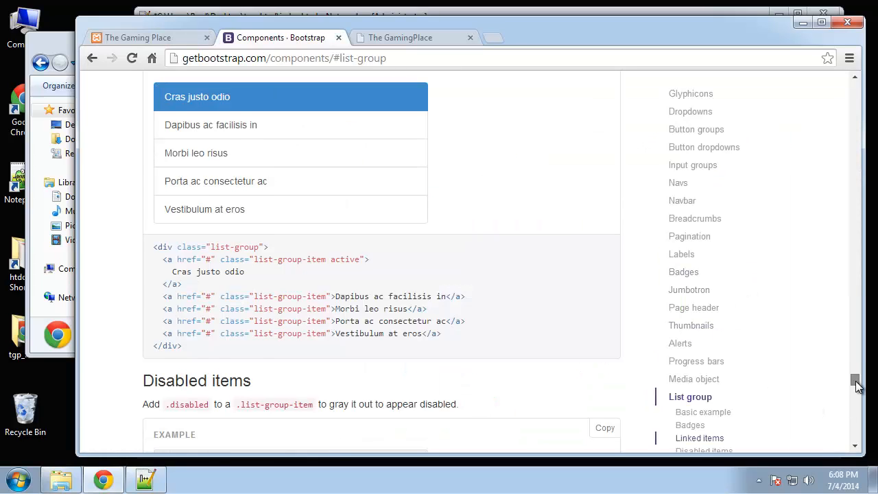
scroll(down, 3)
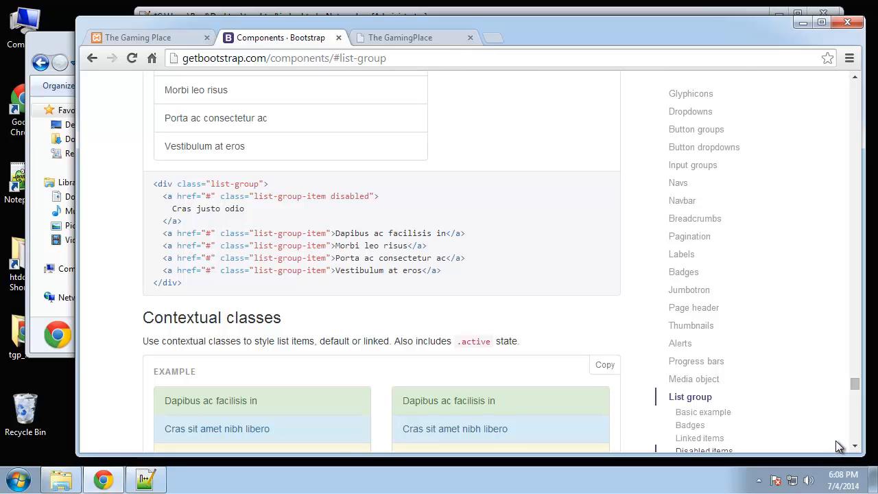
mouse_move(692, 93)
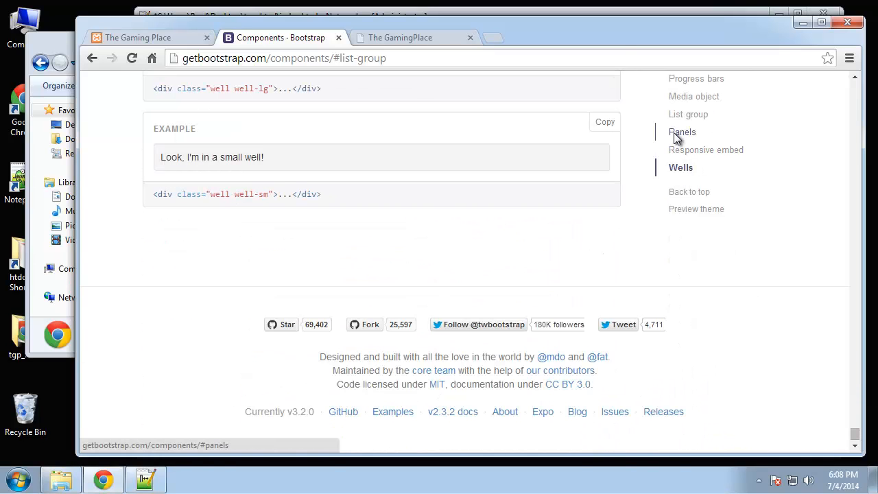
click(683, 131)
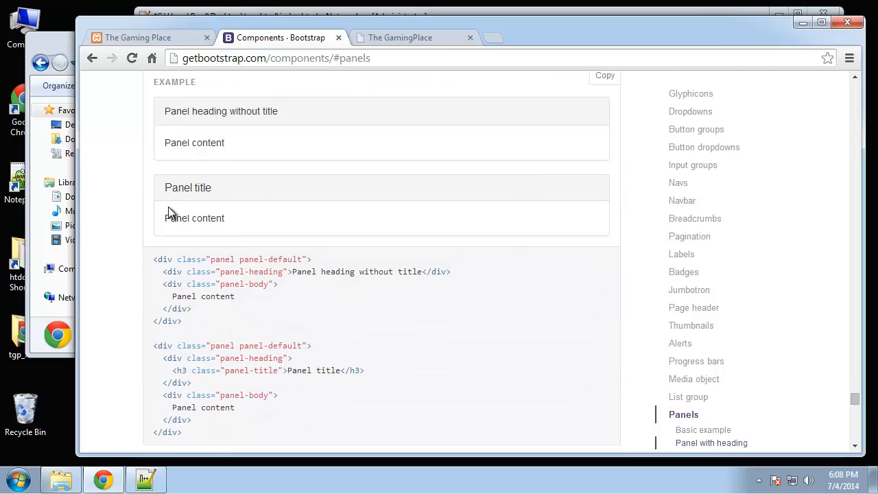
drag(167, 186, 226, 219)
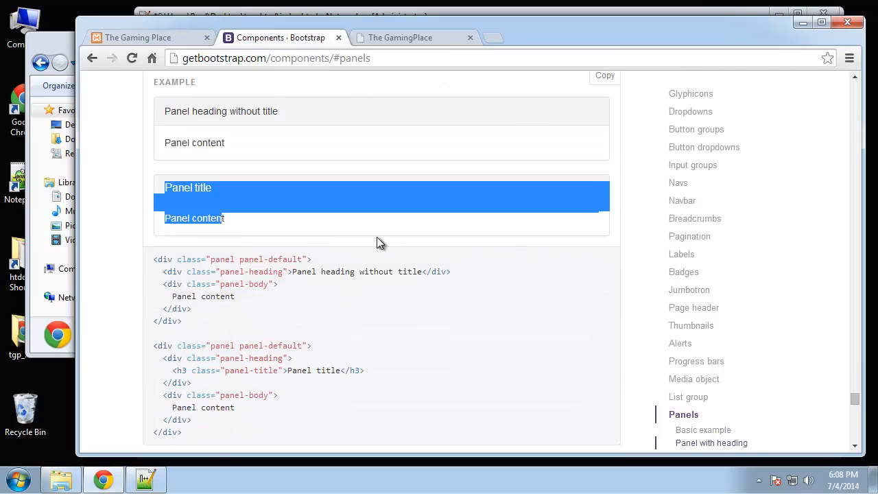
click(401, 37)
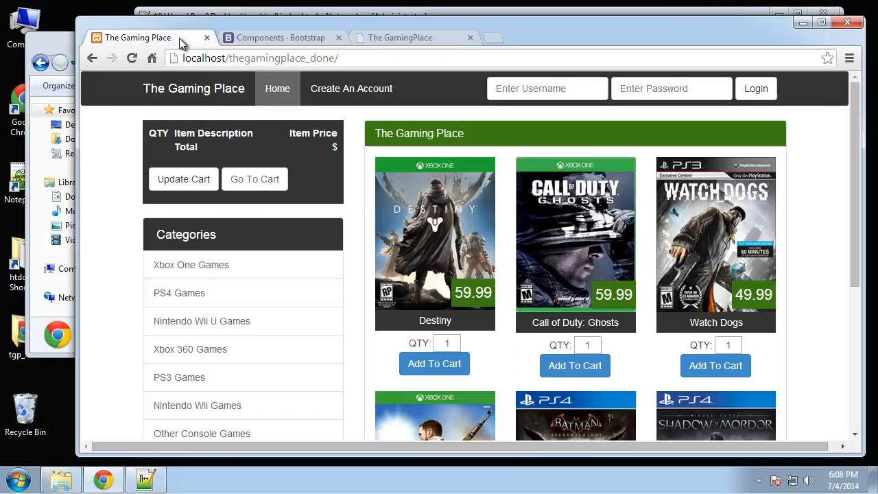
mouse_move(151, 218)
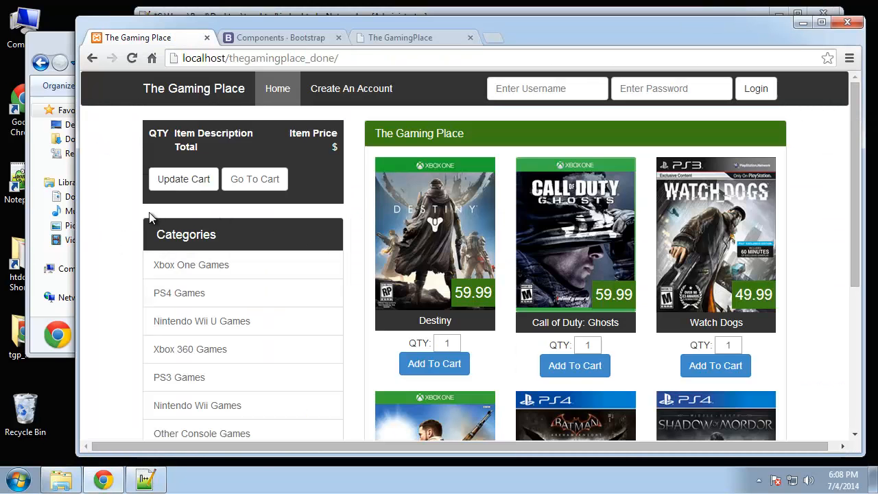
- Compare the local page's Categories and Most Popular console-link panels against the finished site
scroll(down, 3)
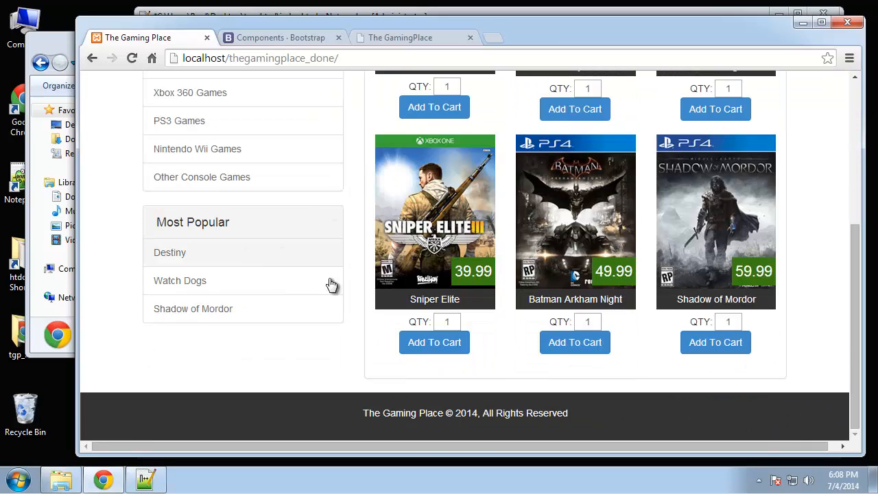
scroll(up, 3)
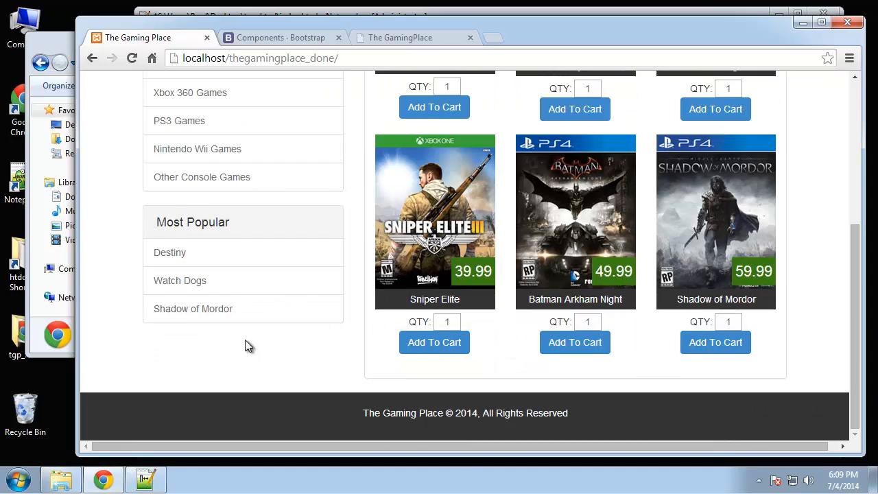
click(145, 479)
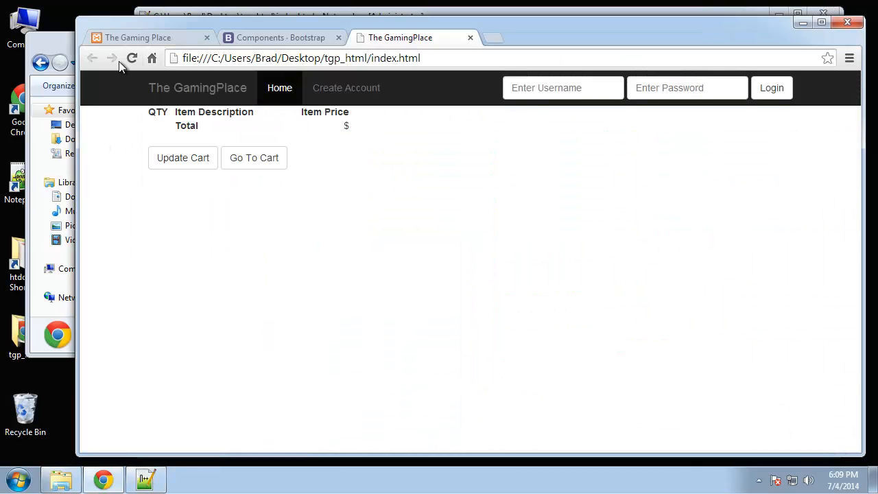
scroll(down, 3)
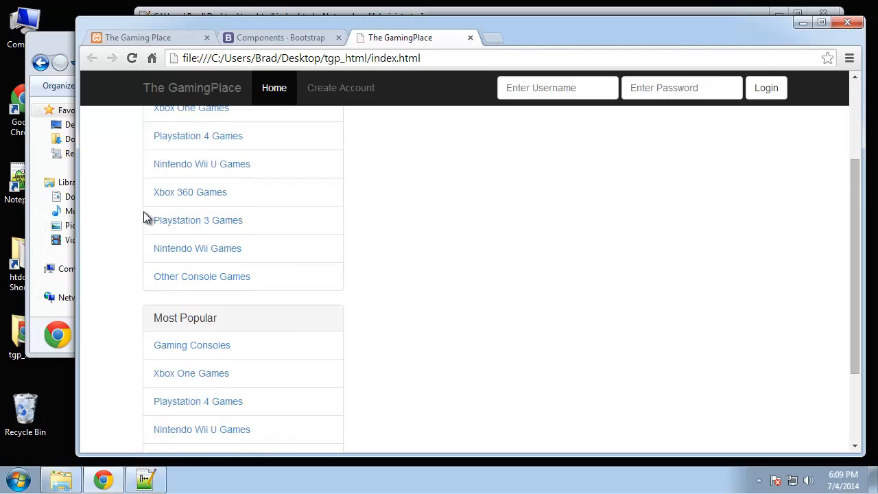
scroll(down, 3)
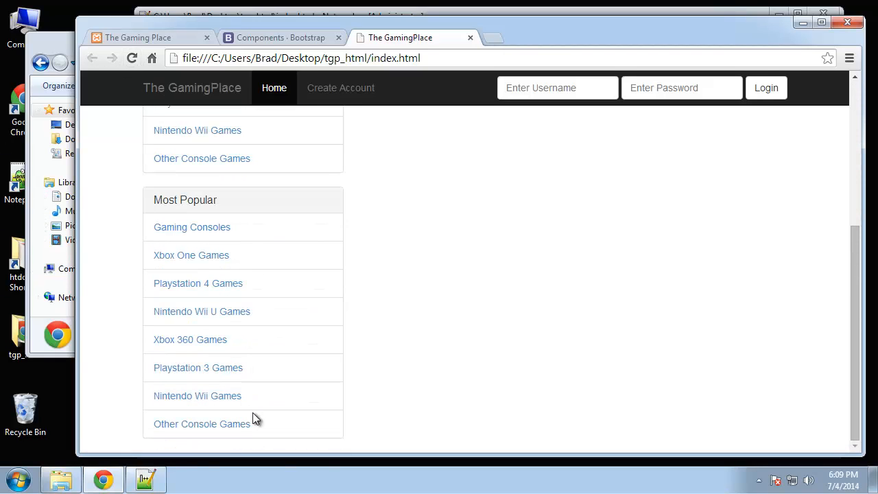
mouse_move(259, 417)
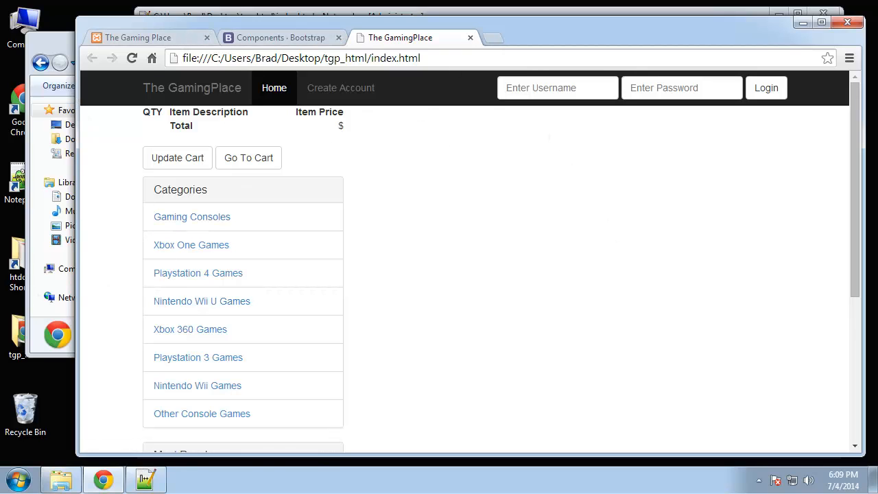
mouse_move(280, 38)
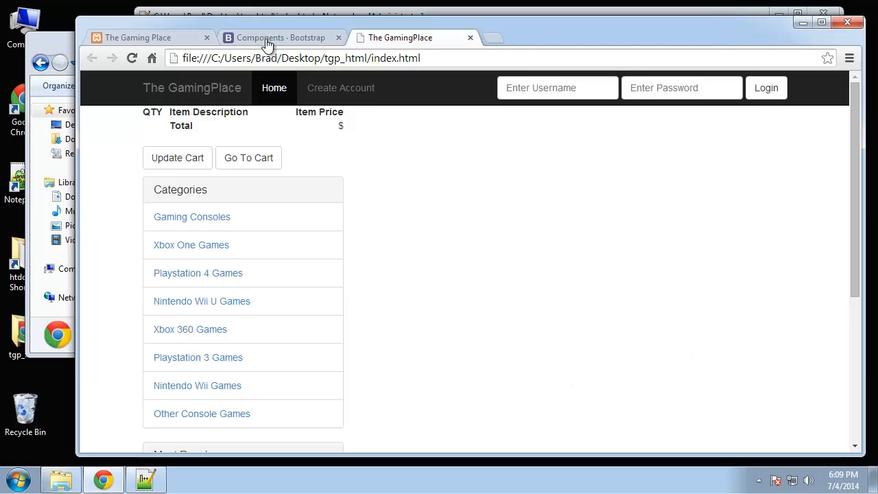
click(138, 37)
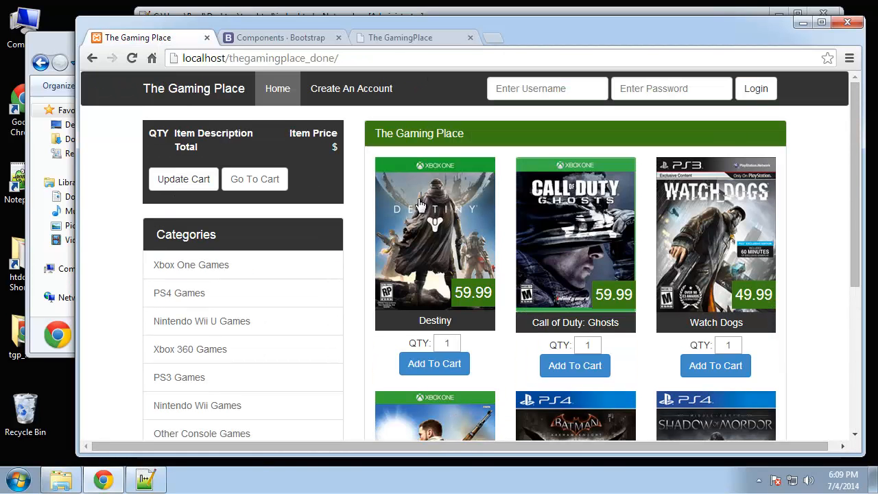
mouse_move(314, 126)
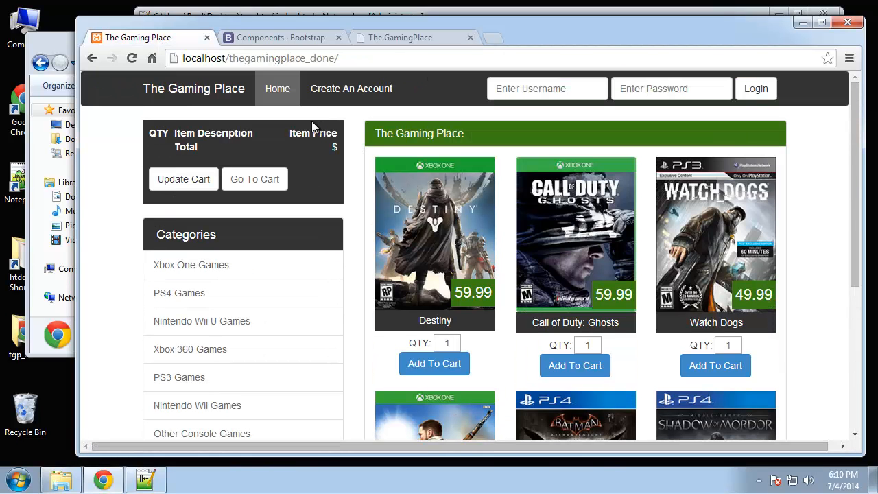
mouse_move(432, 189)
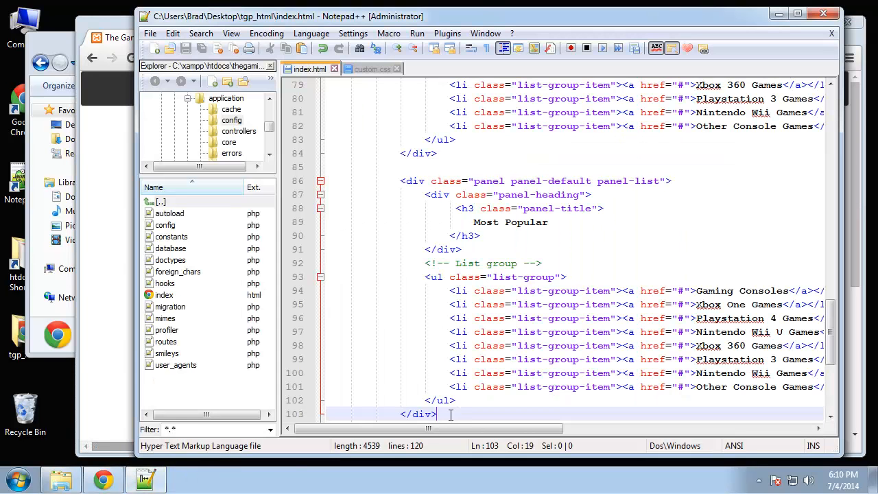
- Edit the col-md-4 game blocks in the Latest Releases row for Destiny and Call Of Duty Ghosts
key(enter)
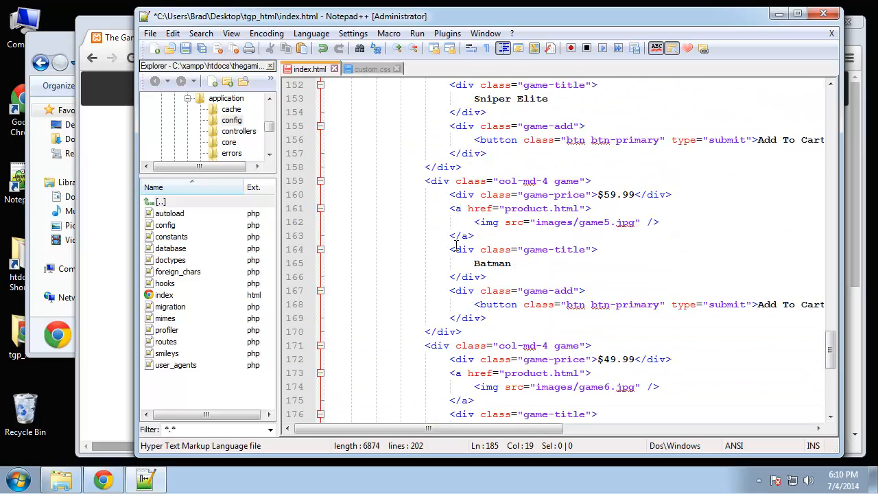
scroll(up, 3)
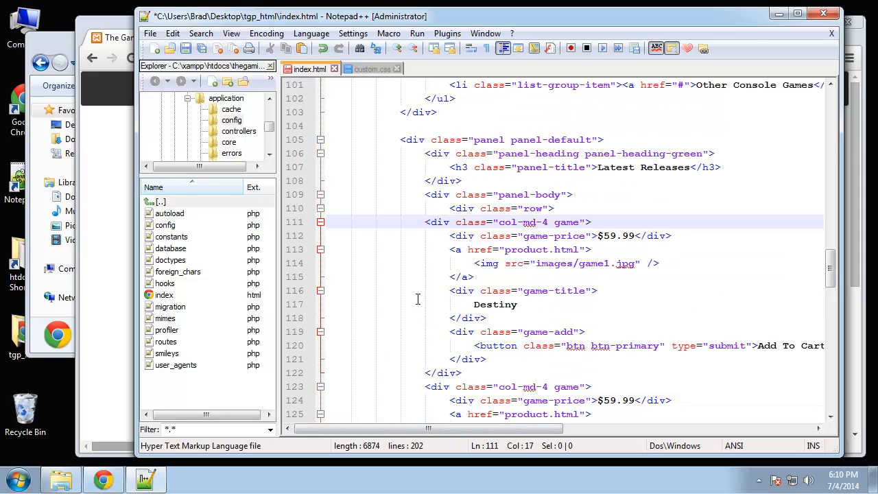
scroll(down, 3)
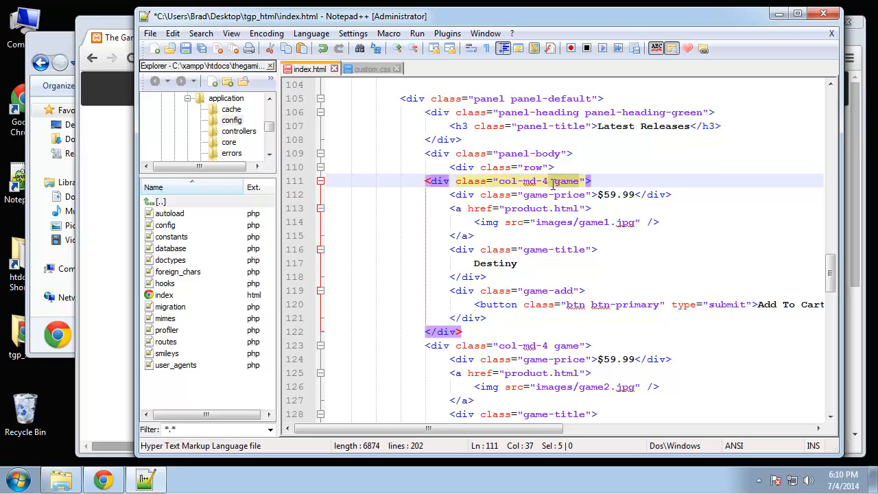
scroll(down, 3)
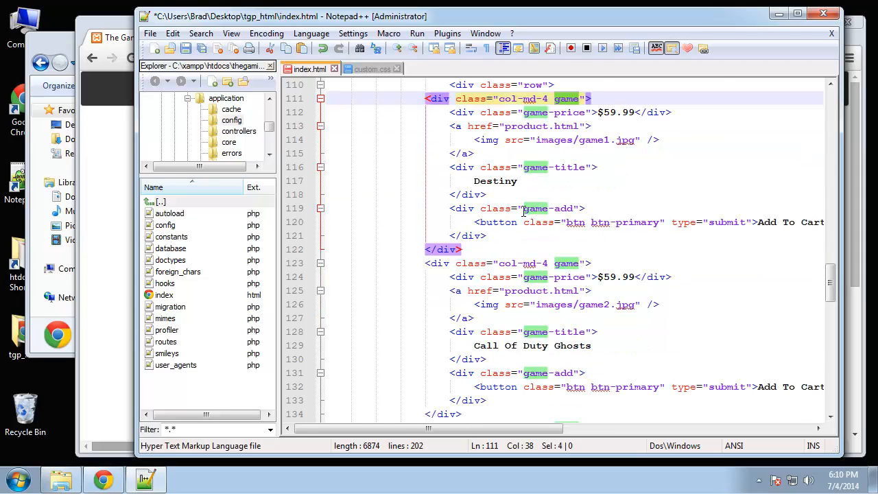
click(473, 140)
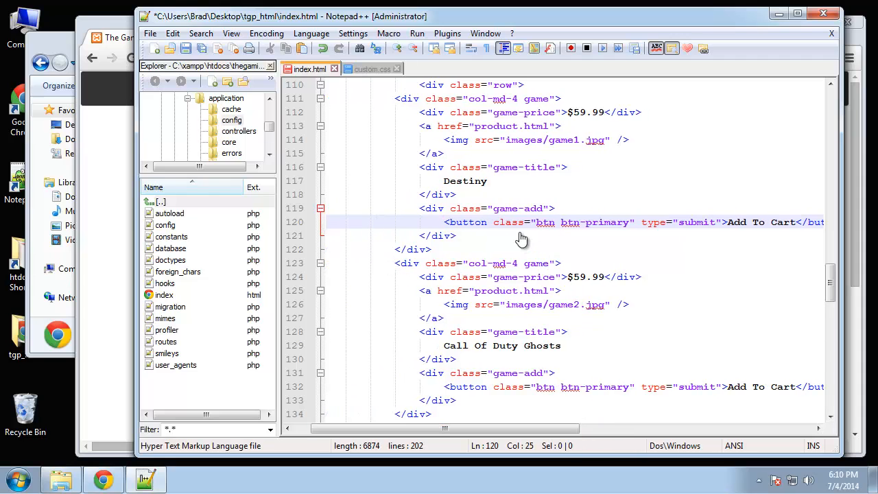
mouse_move(587, 240)
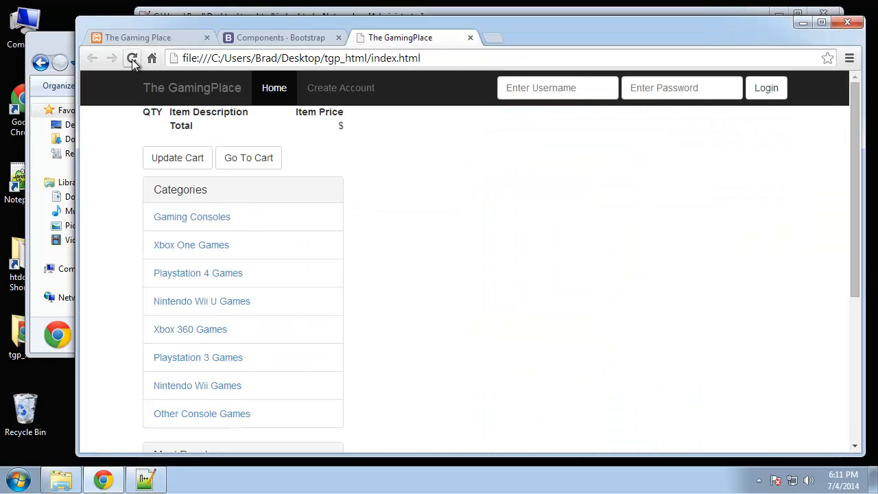
- Reload the preview to show six priced games with Add To Cart buttons in Latest Releases
click(131, 57)
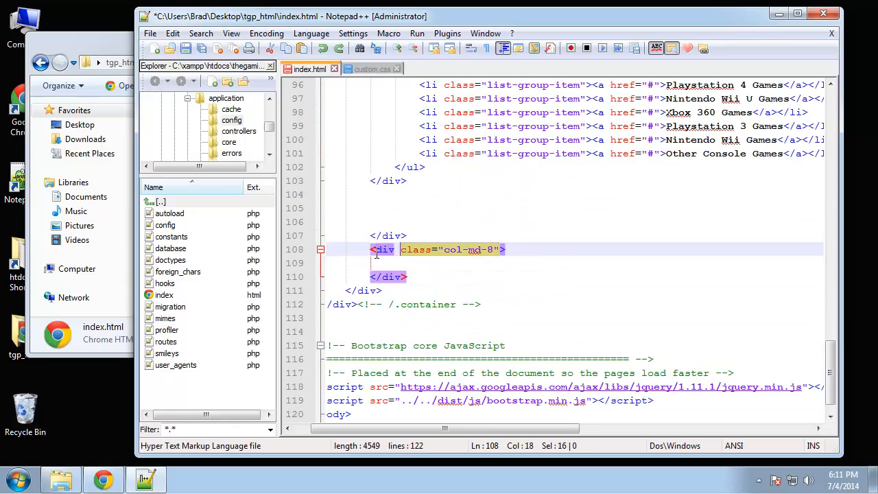
click(420, 264)
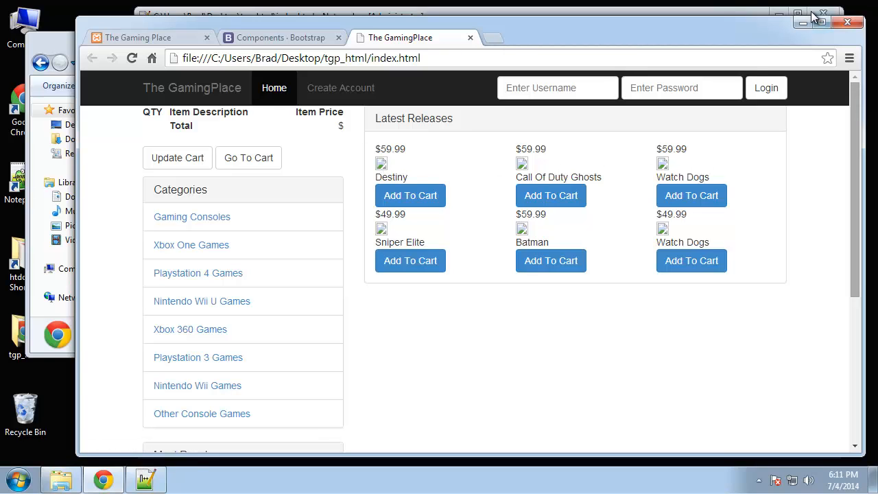
- Create an images folder inside the tgp_html site directory and enter it
click(145, 480)
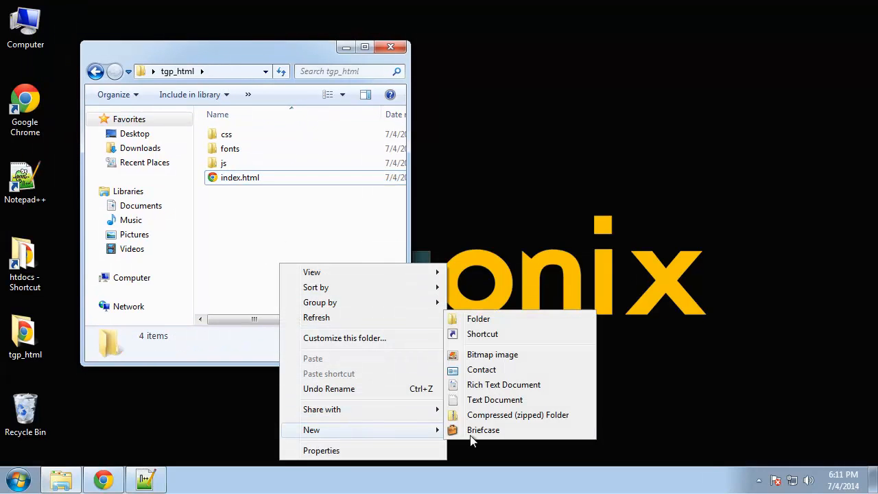
click(477, 319)
text(images)
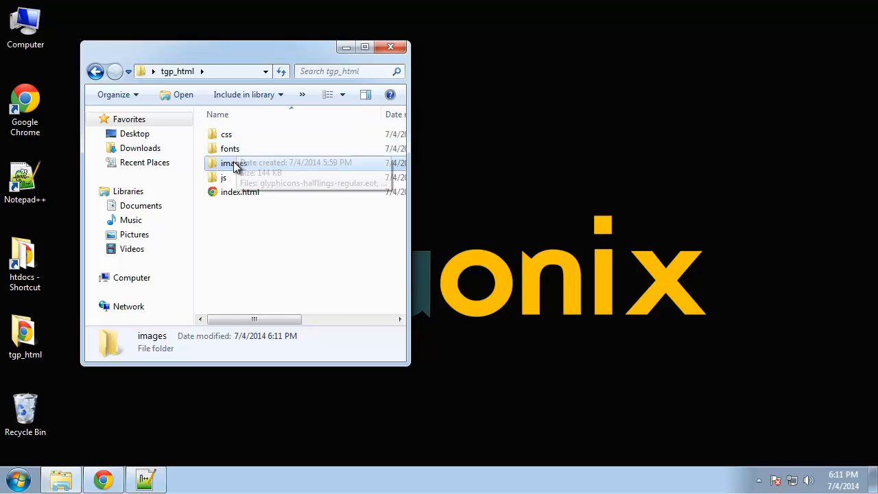
double_click(230, 162)
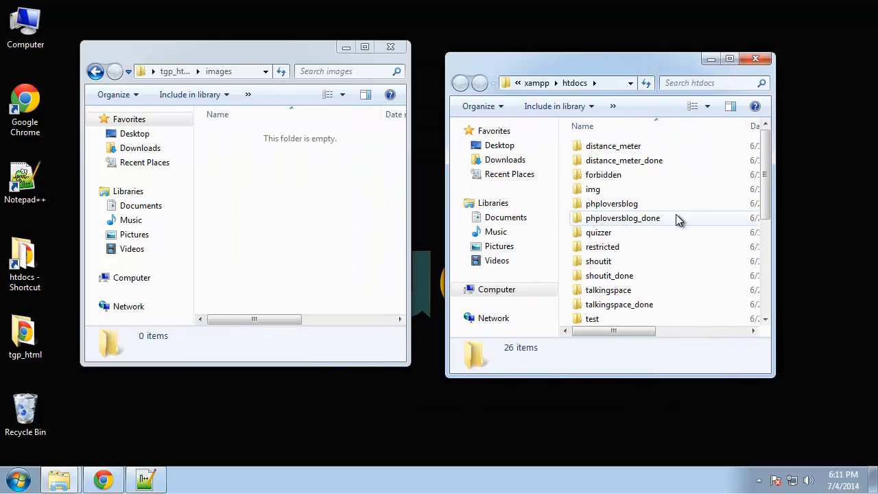
- Locate the finished project's products folder and select all six game cover JPEGs to copy
click(625, 274)
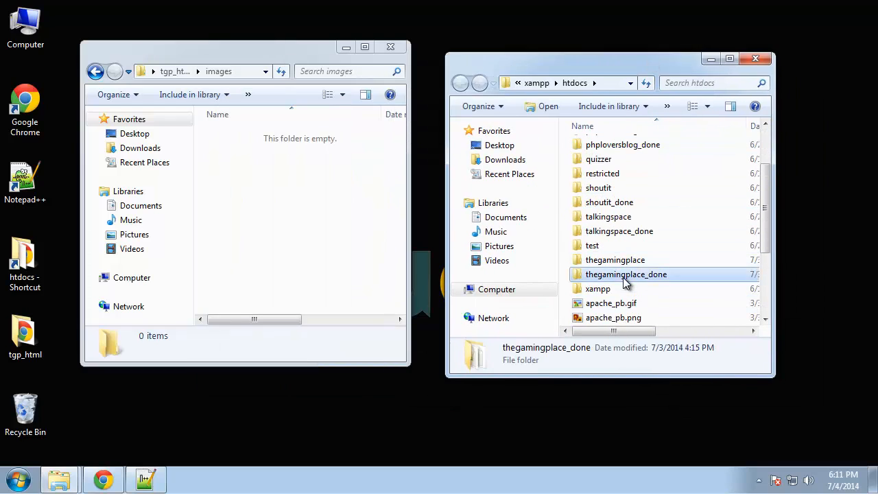
double_click(626, 274)
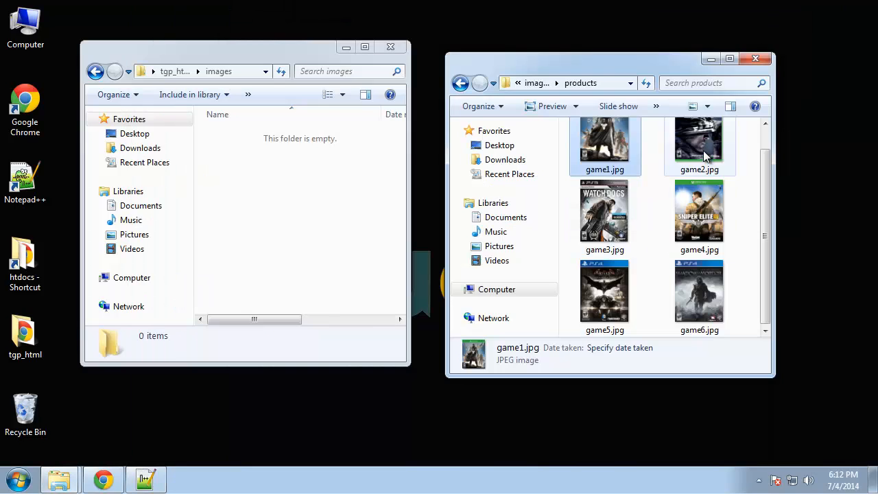
key(ctrl+a)
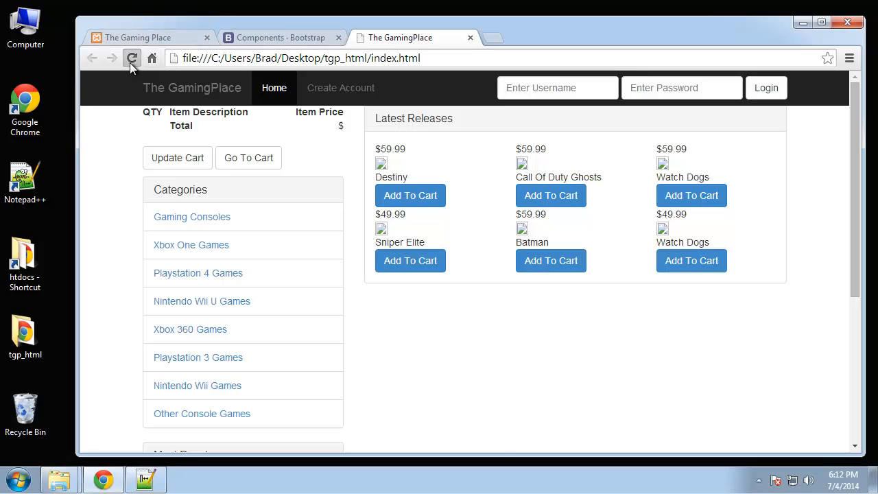
- Reload the page so Destiny, Call of Duty Ghosts and Watch Dogs covers appear in the grid
click(132, 58)
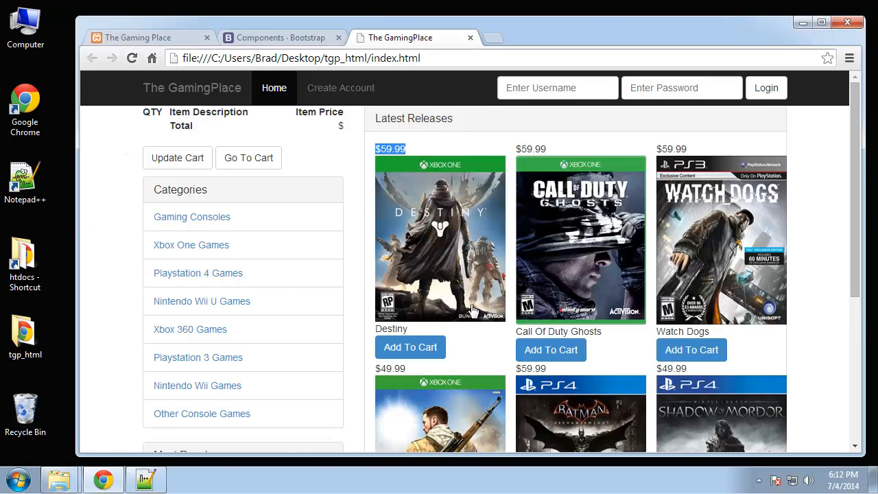
mouse_move(555, 231)
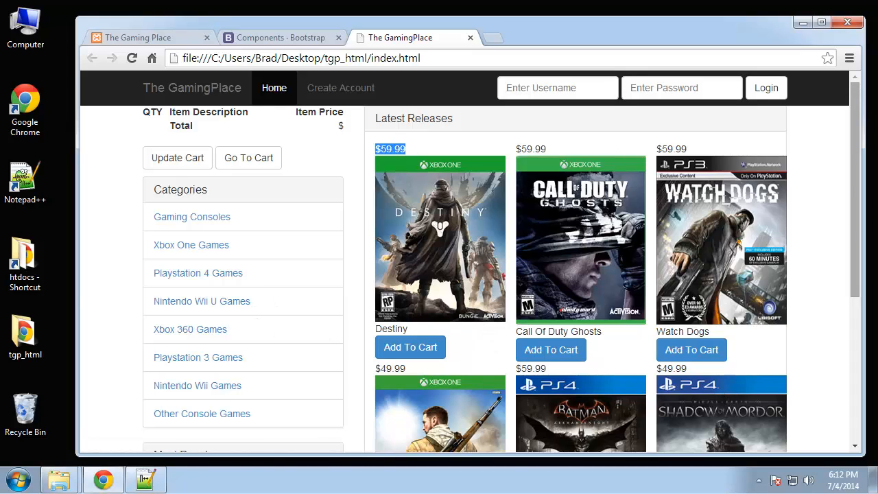
mouse_move(122, 236)
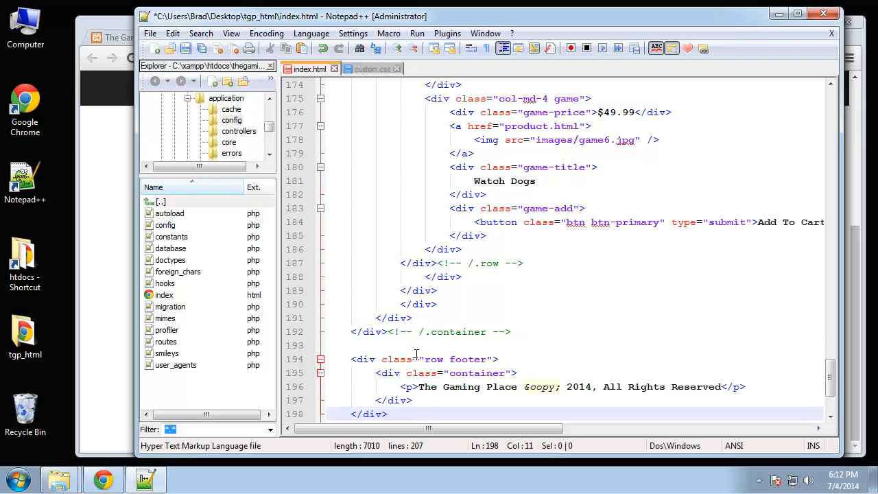
- Add The Gaming Place copyright footer and move the jQuery and js/bootstrap.js scripts into the head
scroll(down, 3)
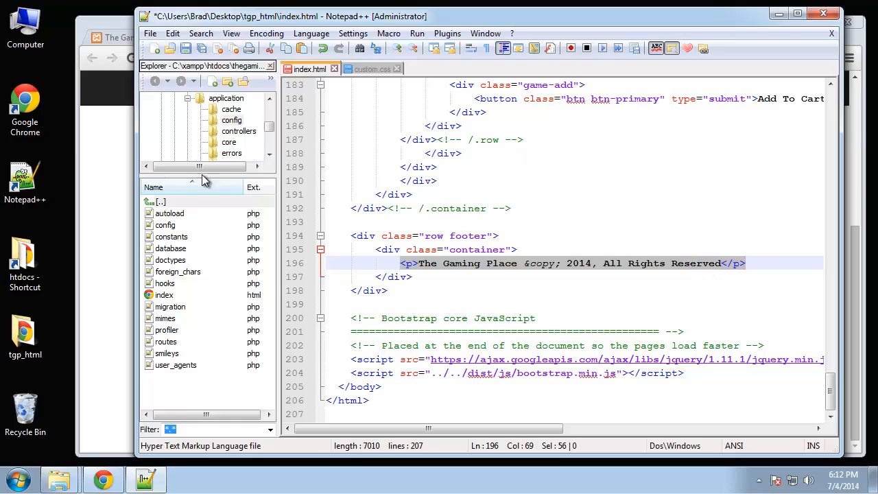
click(437, 181)
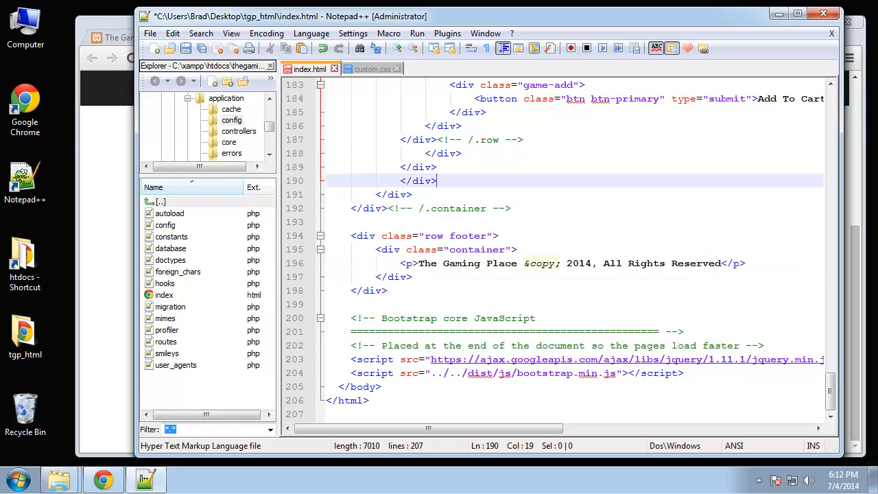
mouse_move(505, 313)
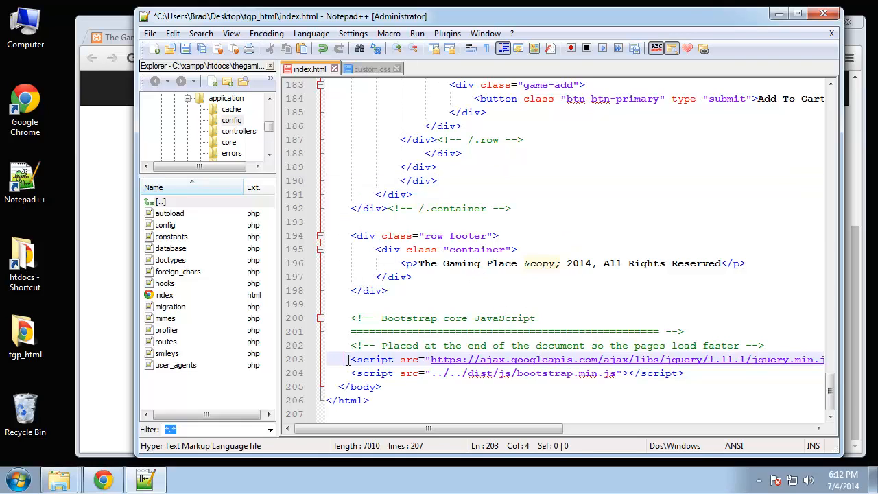
drag(350, 359, 683, 373)
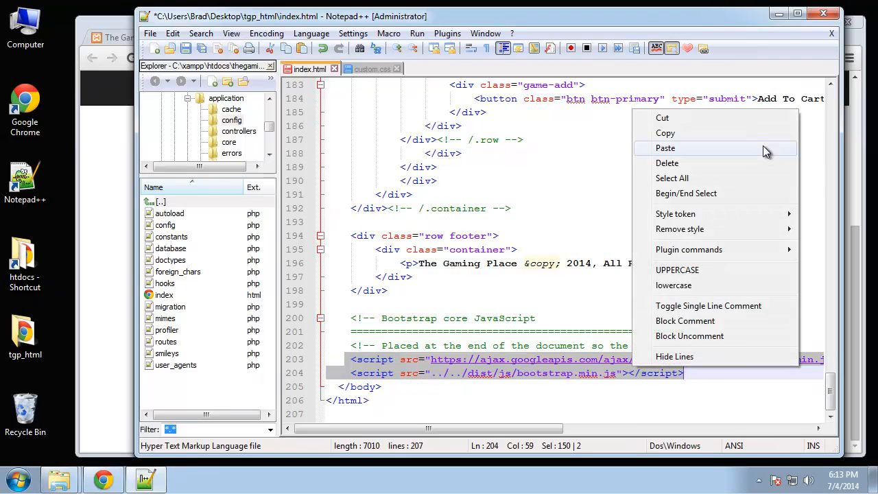
mouse_move(663, 118)
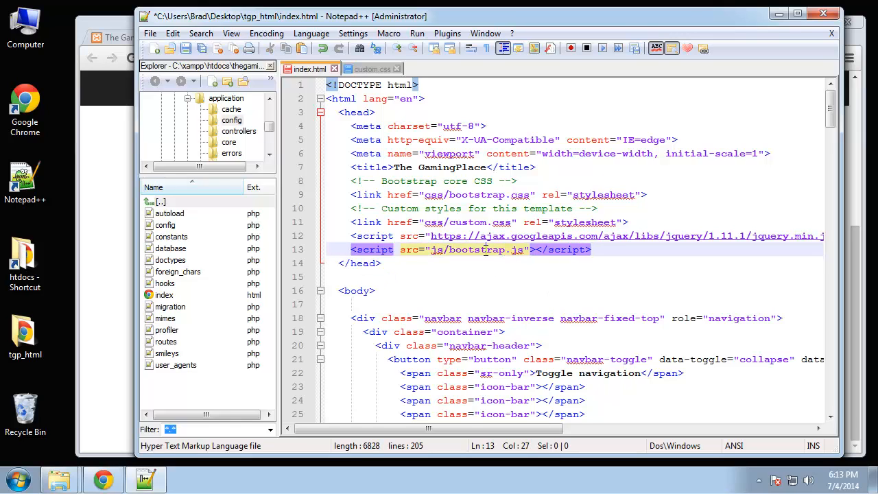
double_click(473, 249)
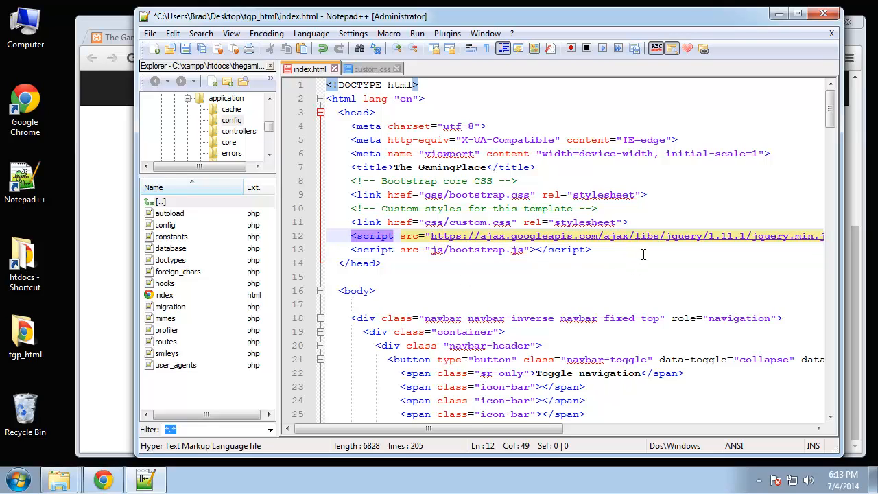
mouse_move(584, 303)
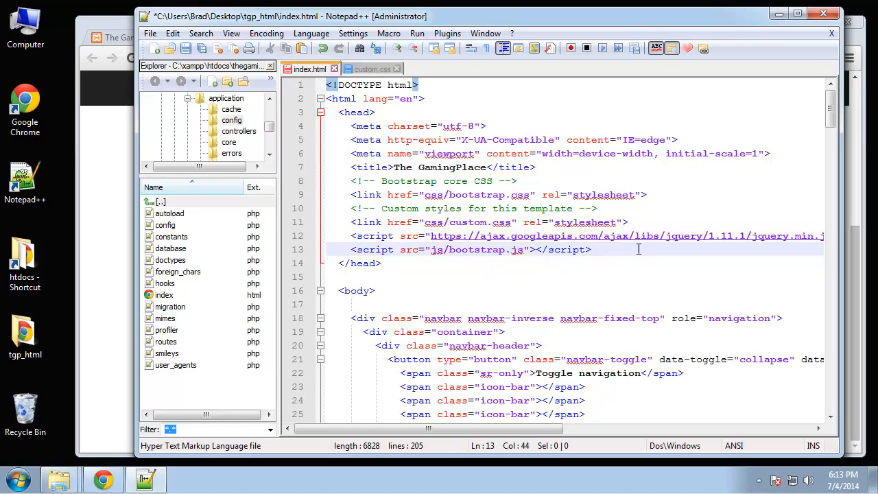
mouse_move(513, 225)
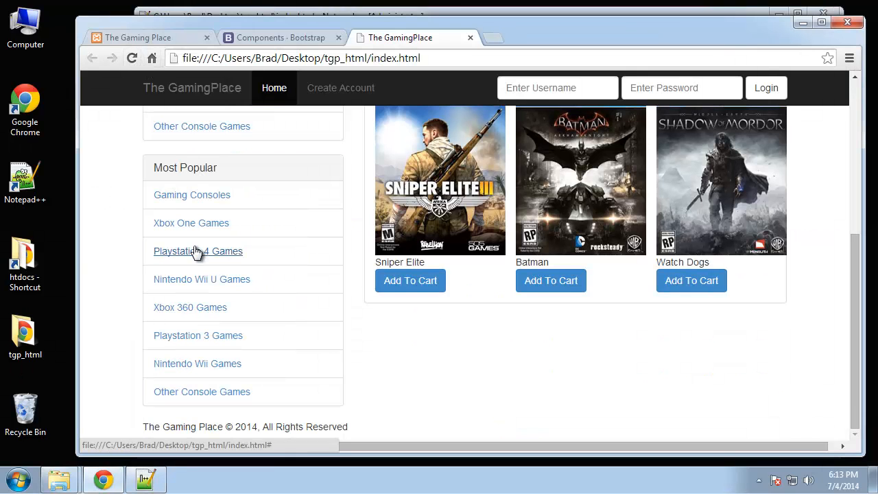
mouse_move(575, 419)
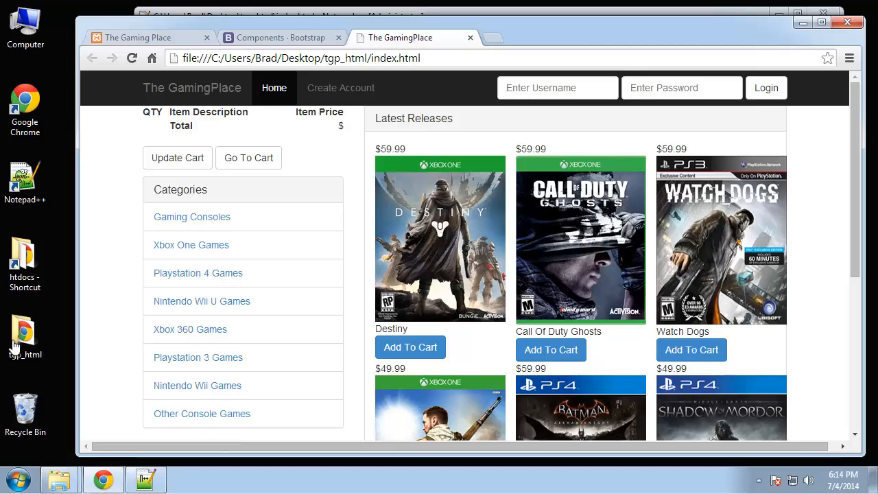
mouse_move(93, 333)
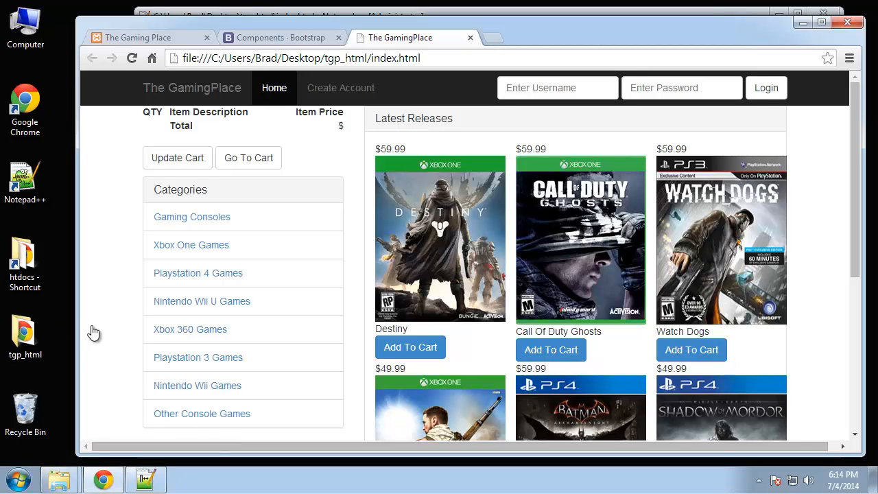
mouse_move(79, 333)
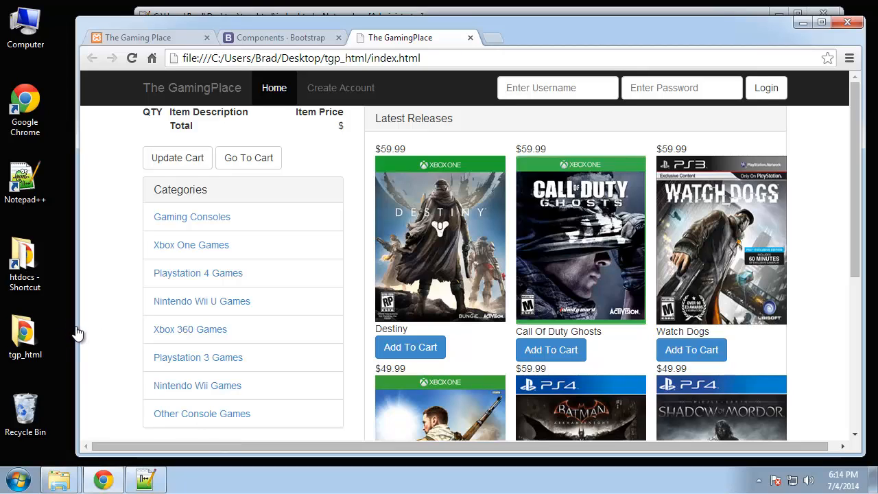
mouse_move(77, 335)
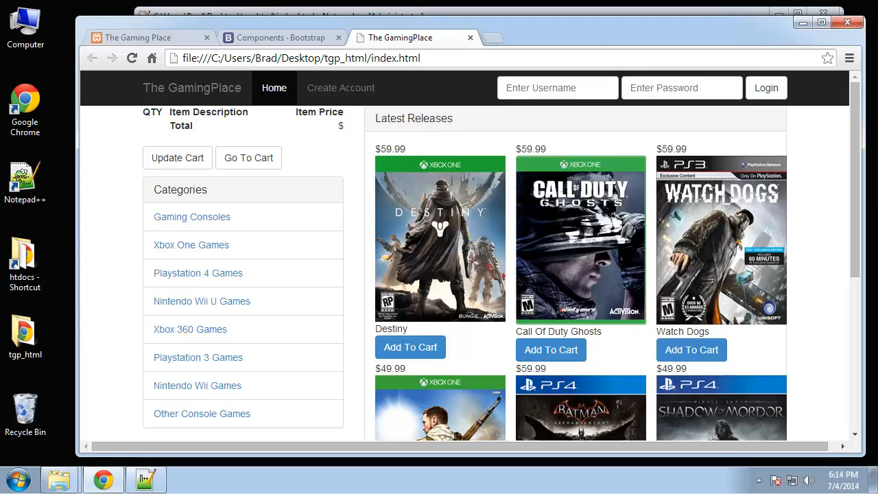